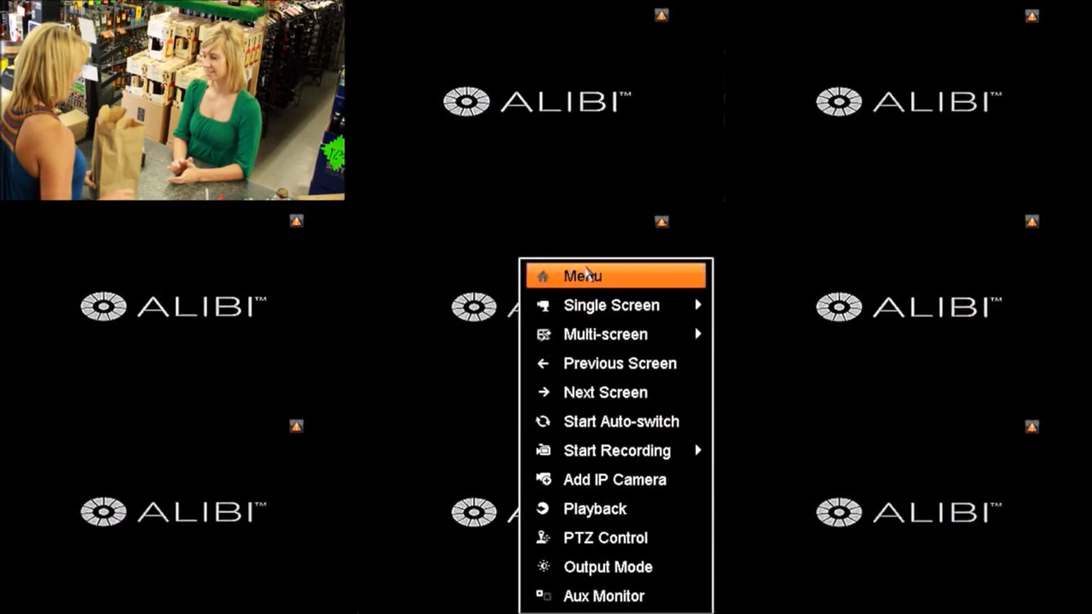
Bring up the recorder's network configuration and note its IPv4 address 192.168.1.11.
click(581, 275)
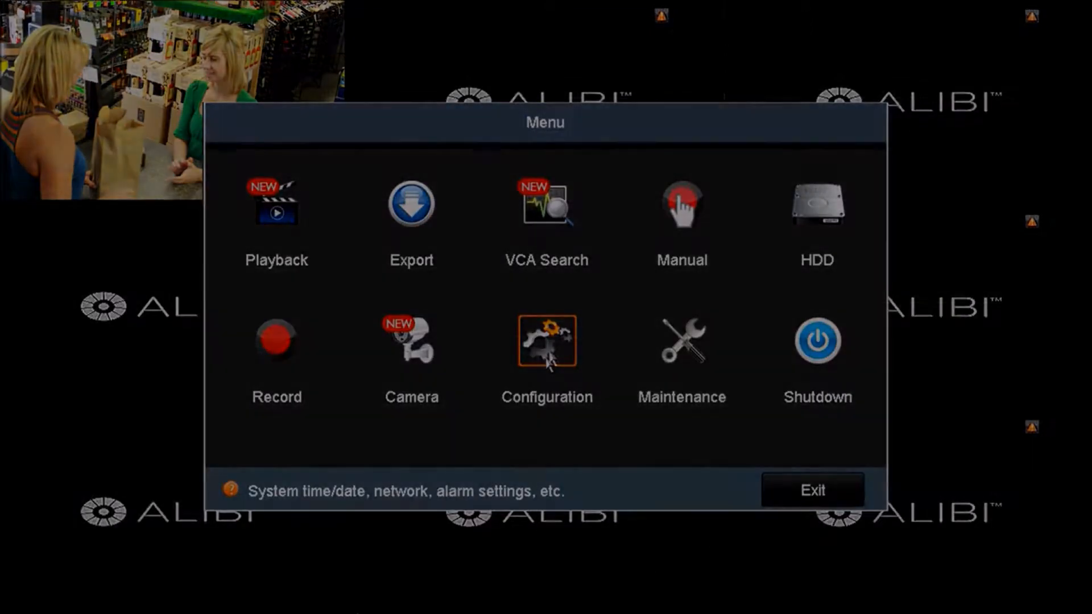
click(547, 343)
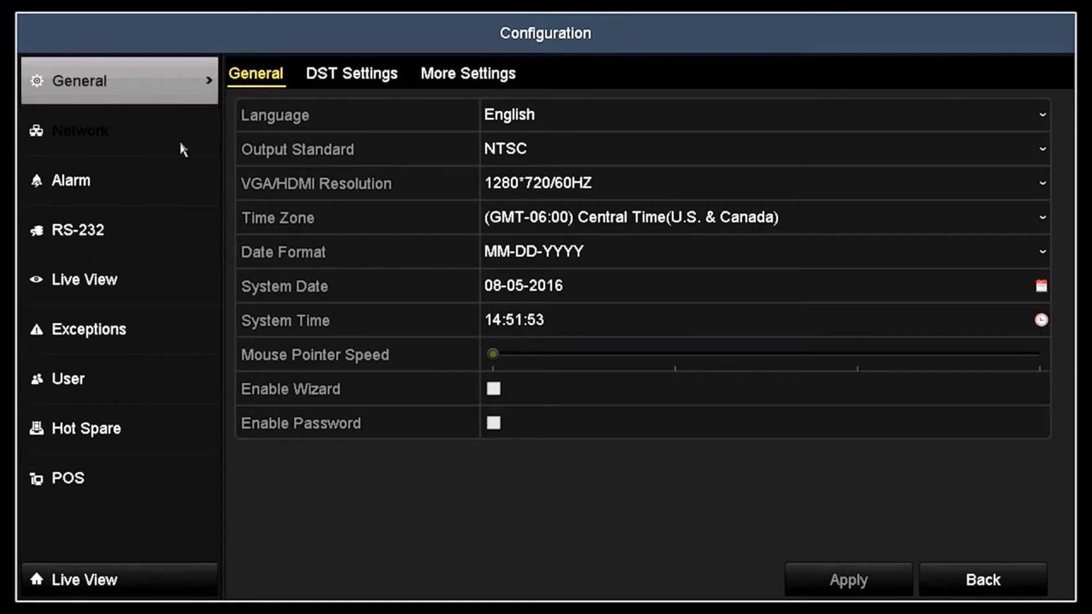
click(79, 130)
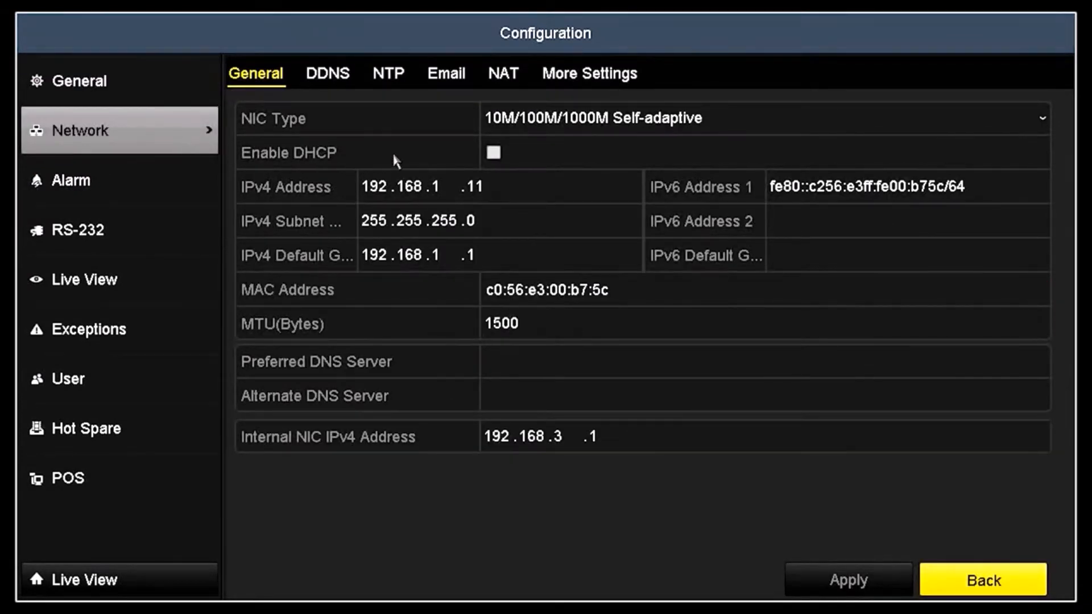
click(493, 153)
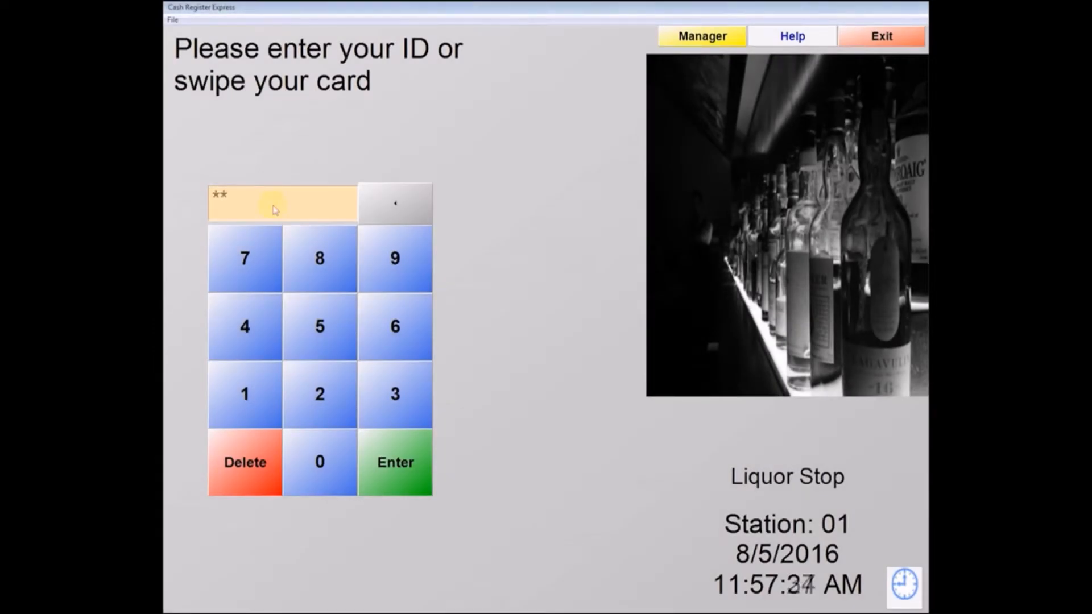
Log the cashier in and reach the store setup settings via Options.
click(396, 462)
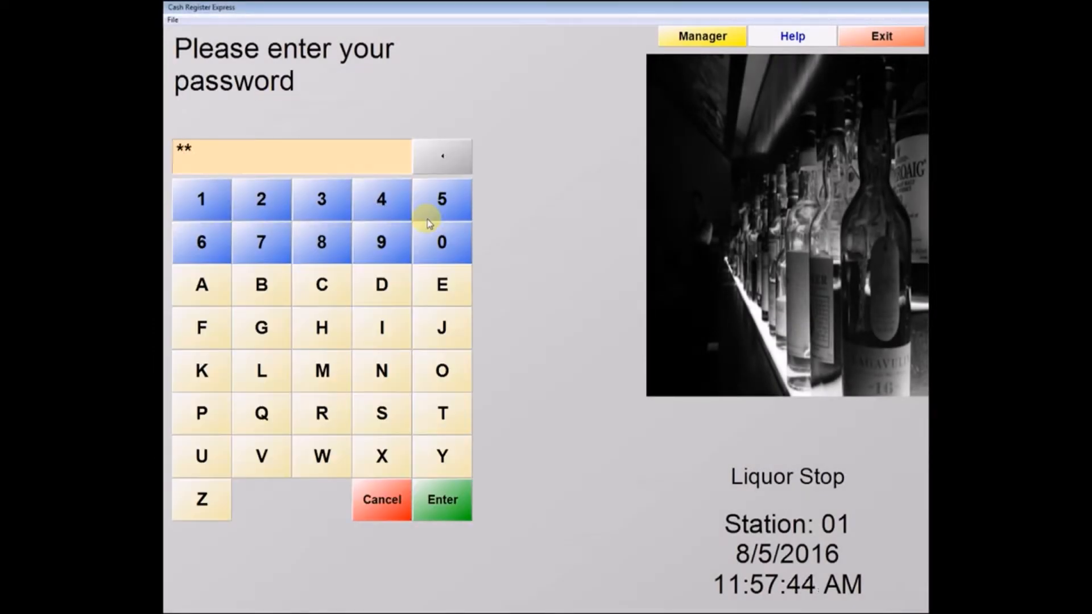
click(442, 500)
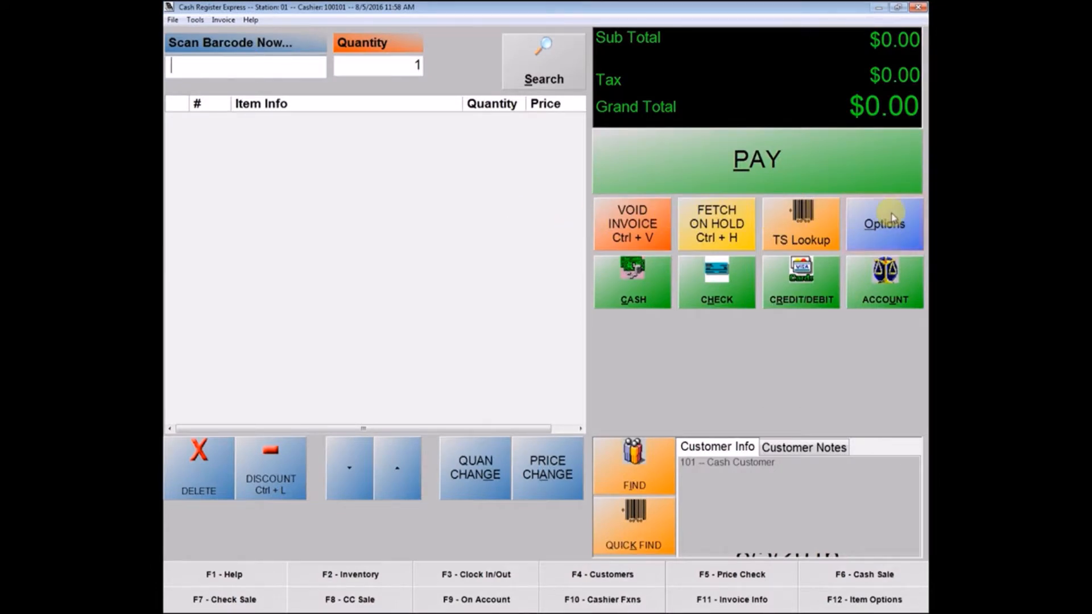
click(884, 224)
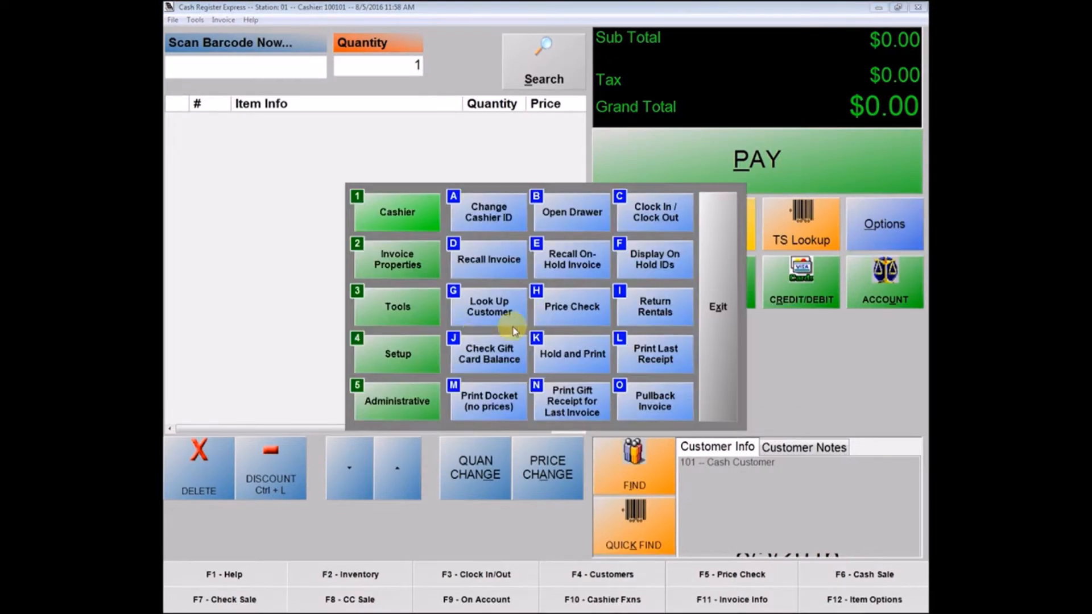
mouse_move(394, 347)
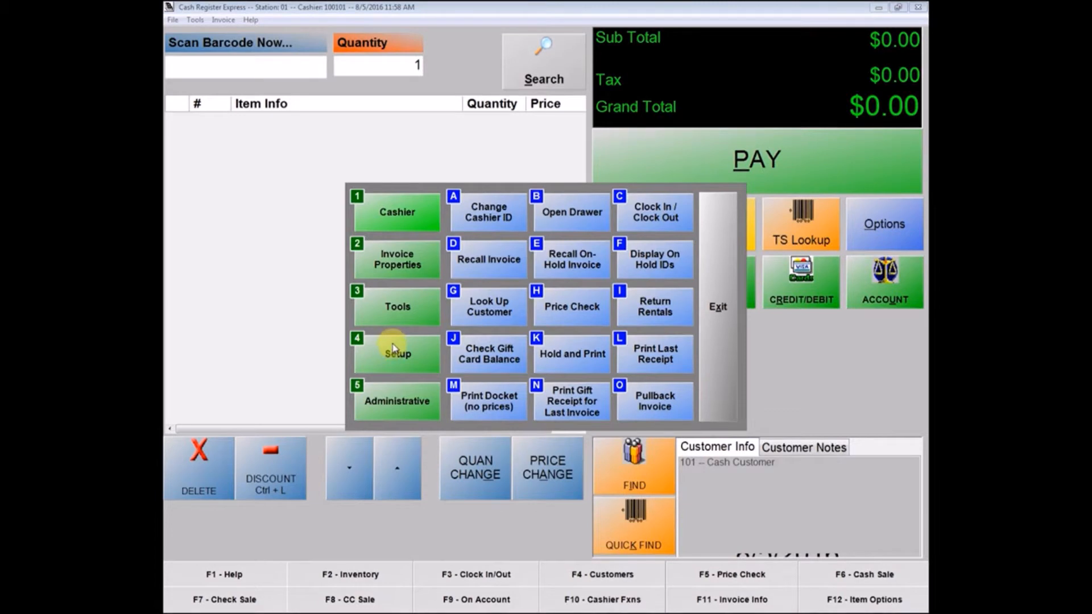
click(397, 353)
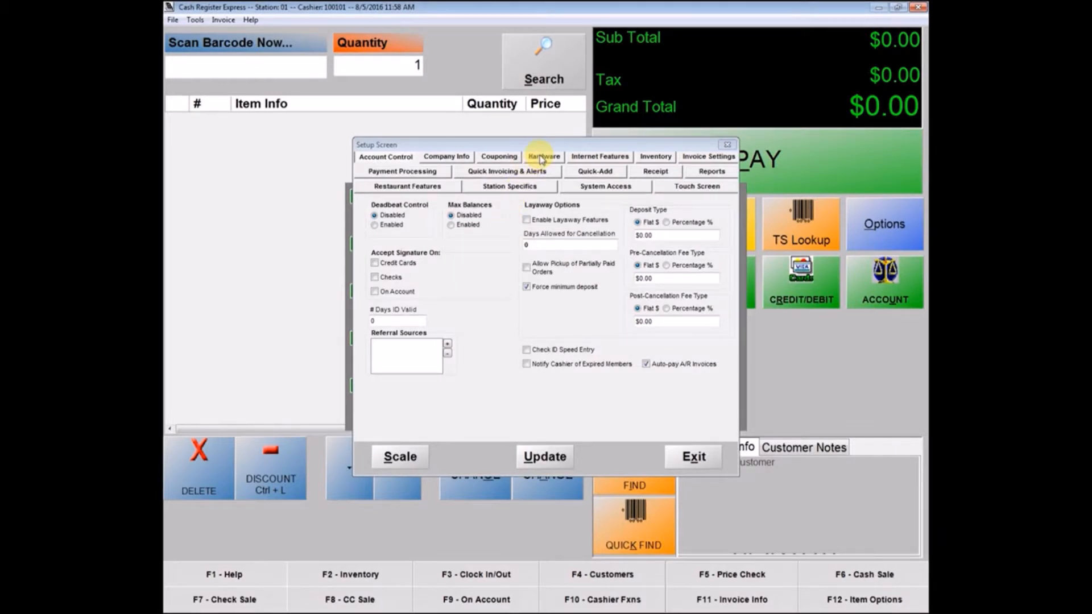
Reach the second page of the register's hardware settings.
click(543, 156)
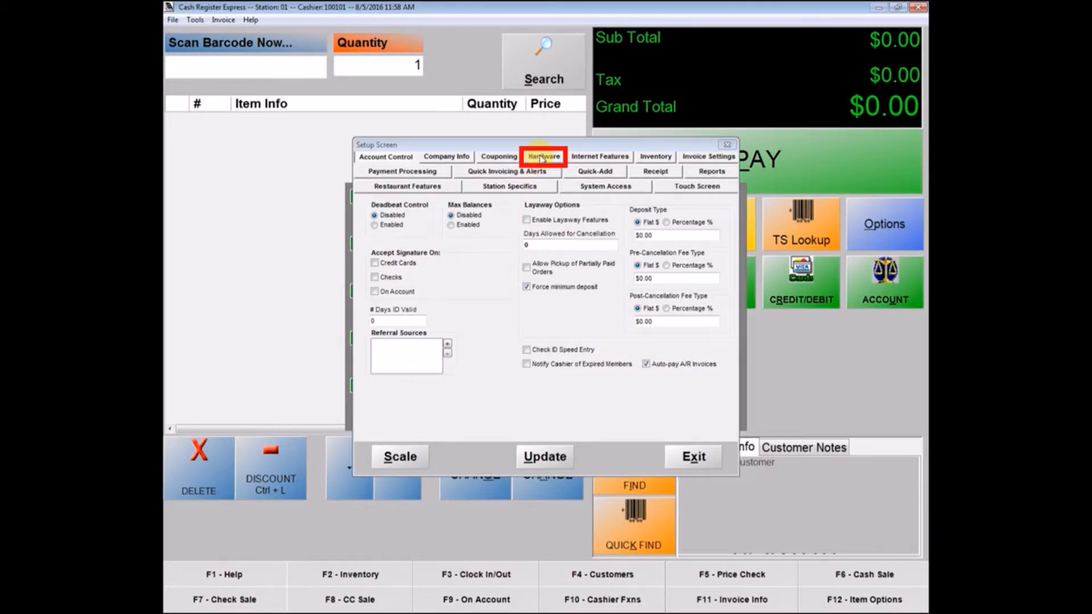
click(544, 157)
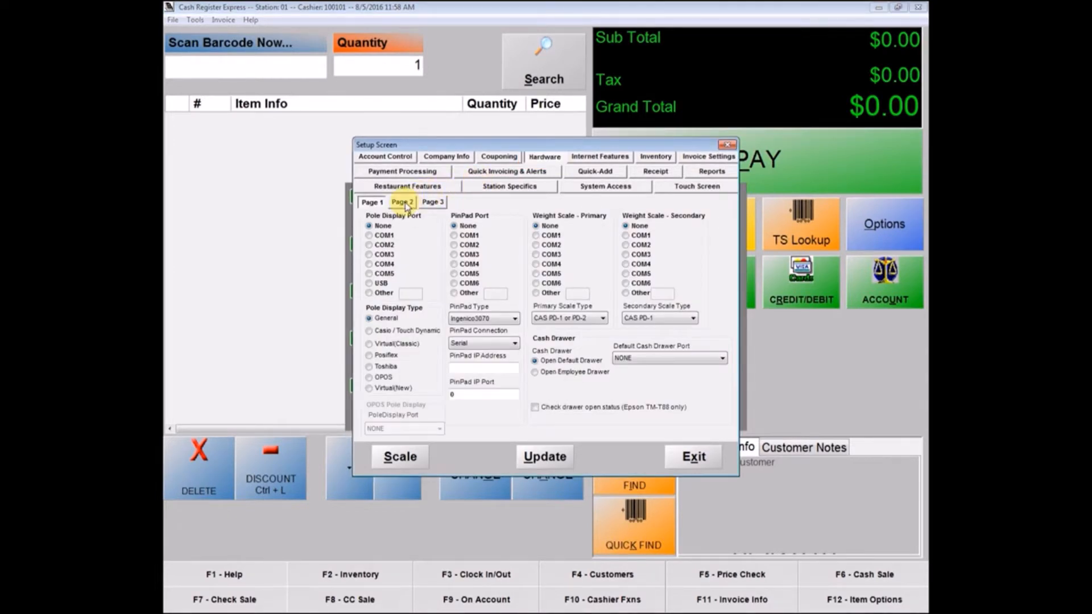
click(403, 202)
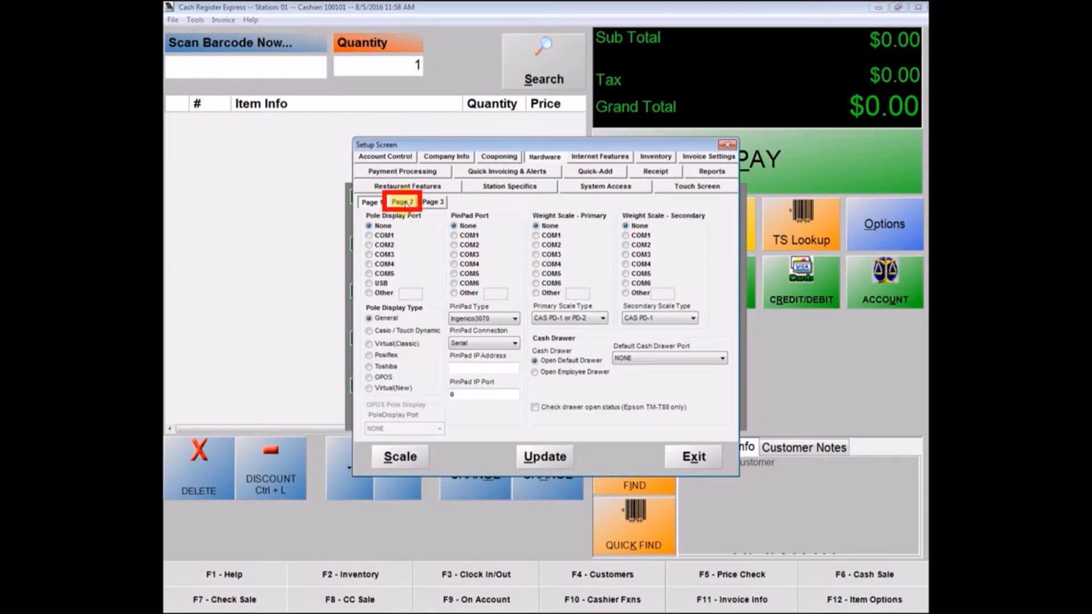
click(403, 201)
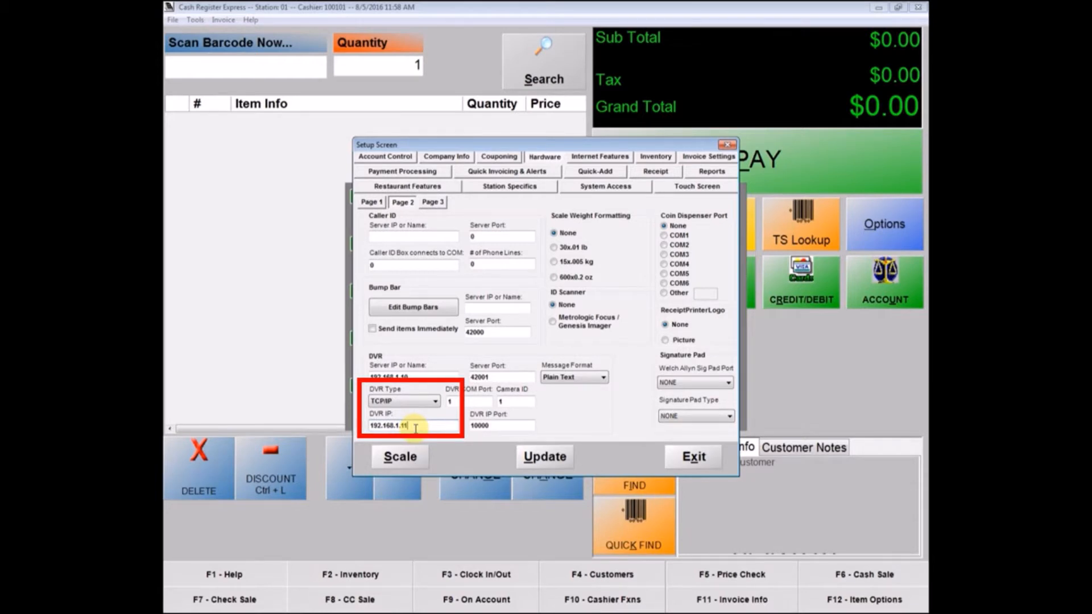
Point the DVR connection to TCP/IP 192.168.1.11 port 10000 and update it.
click(500, 425)
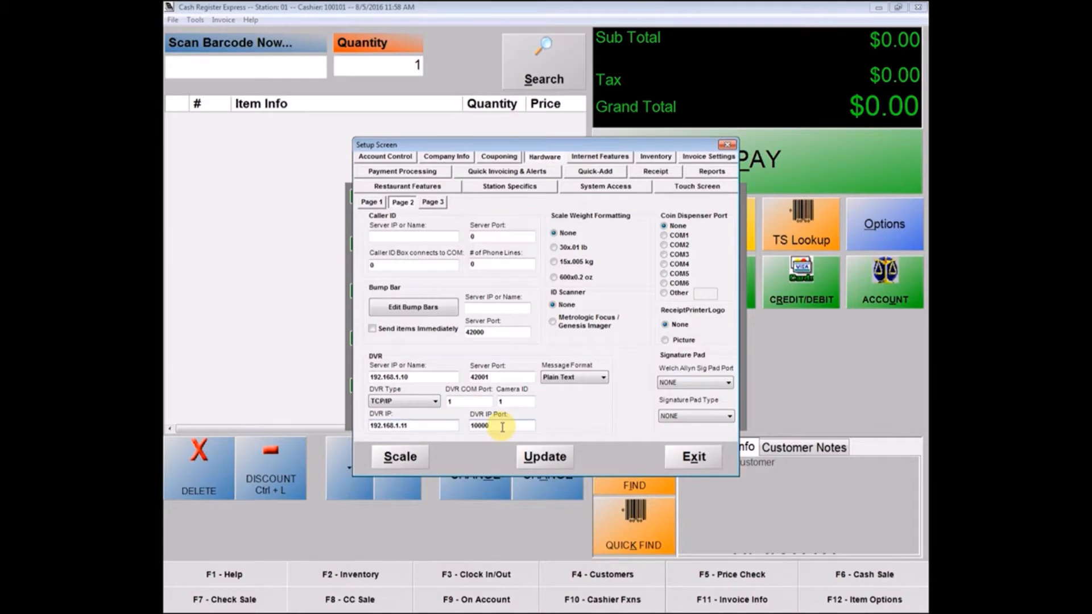
click(502, 425)
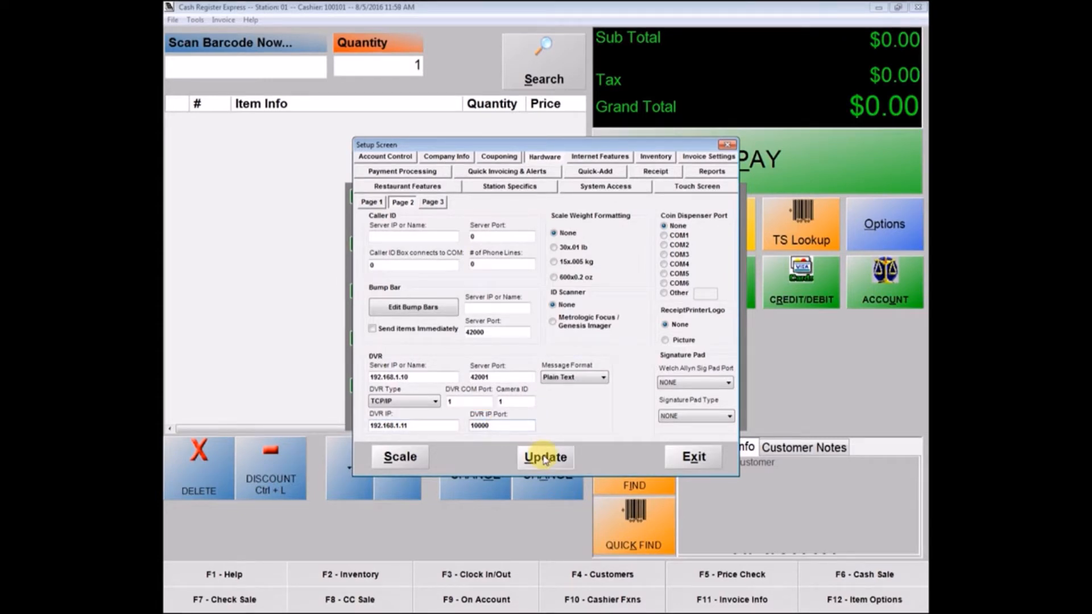
click(546, 457)
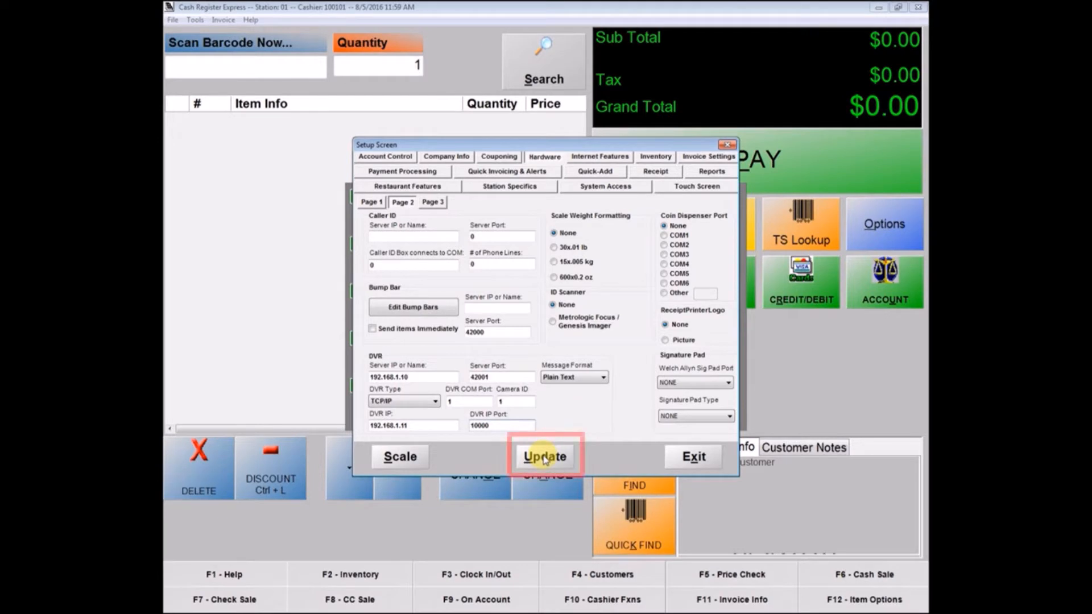
click(546, 456)
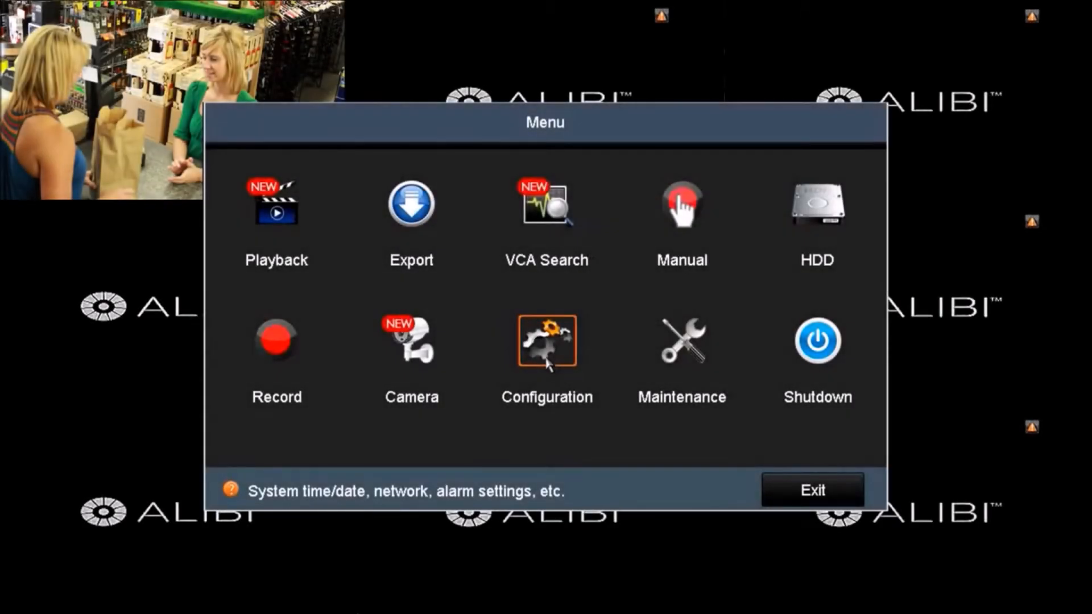
mouse_move(276, 343)
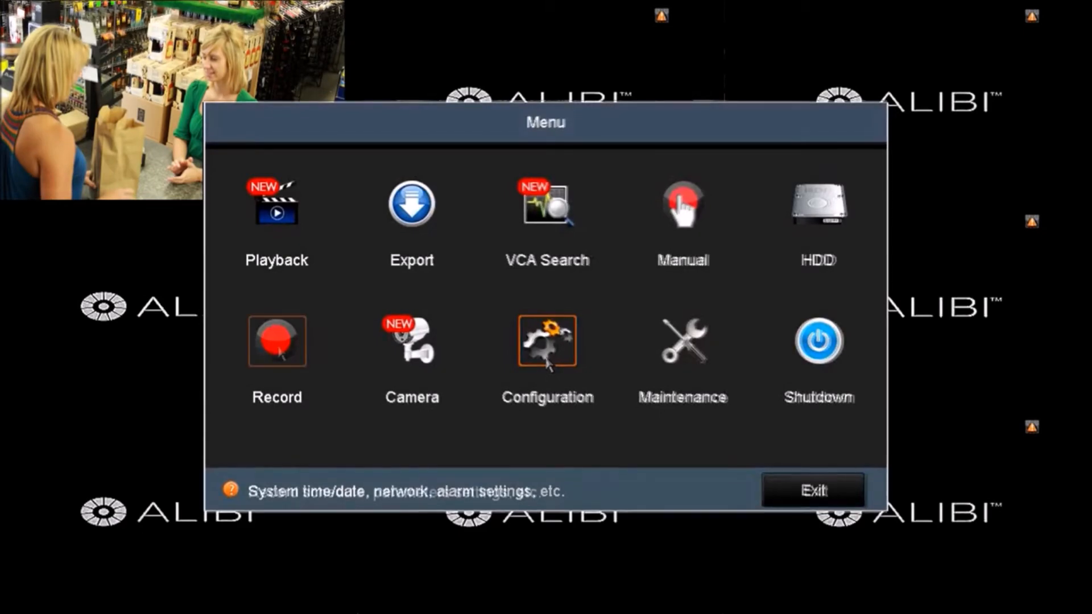
Fill Camera 01's record schedule with round-the-clock POS recording for every day and apply it.
click(276, 343)
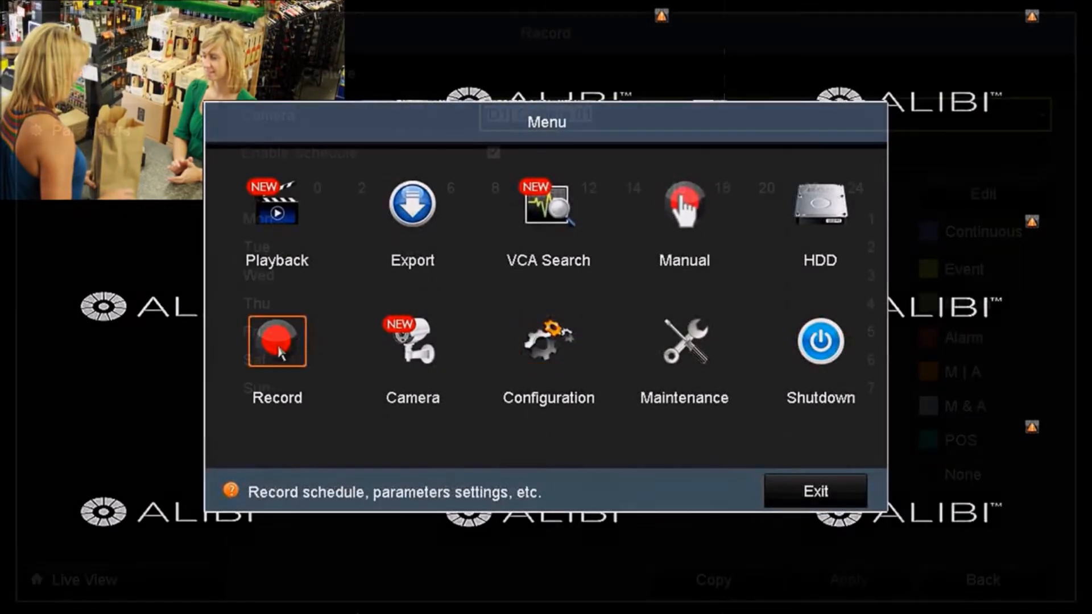
click(277, 343)
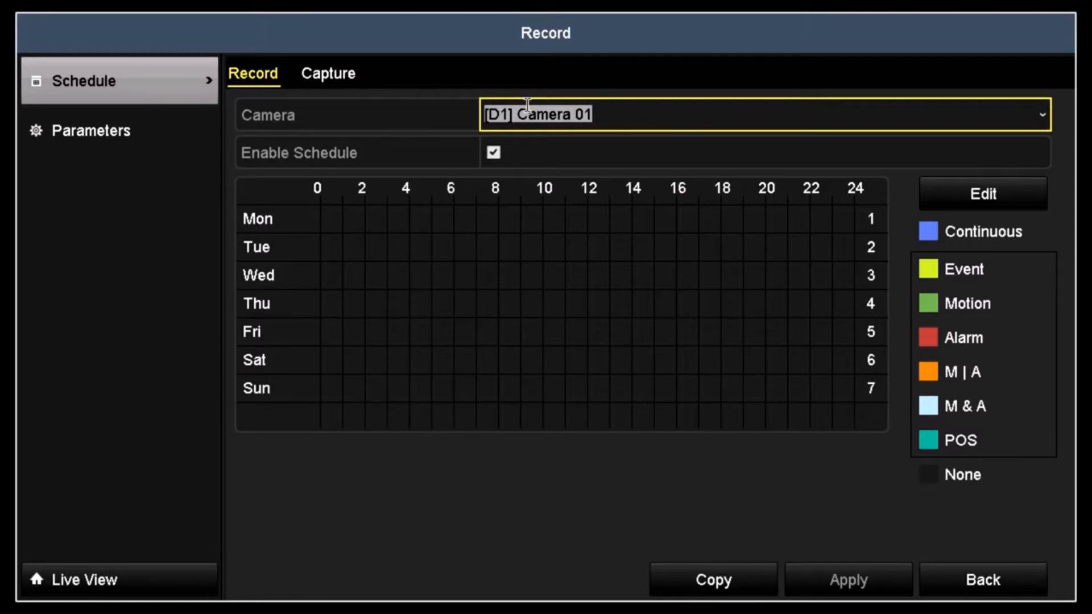
mouse_move(518, 142)
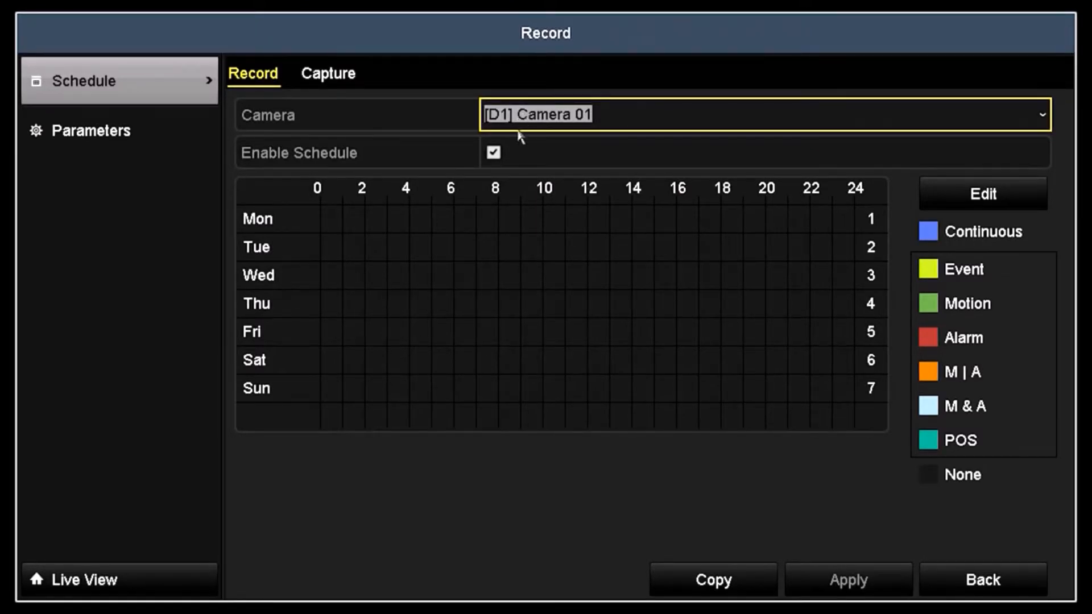
click(493, 152)
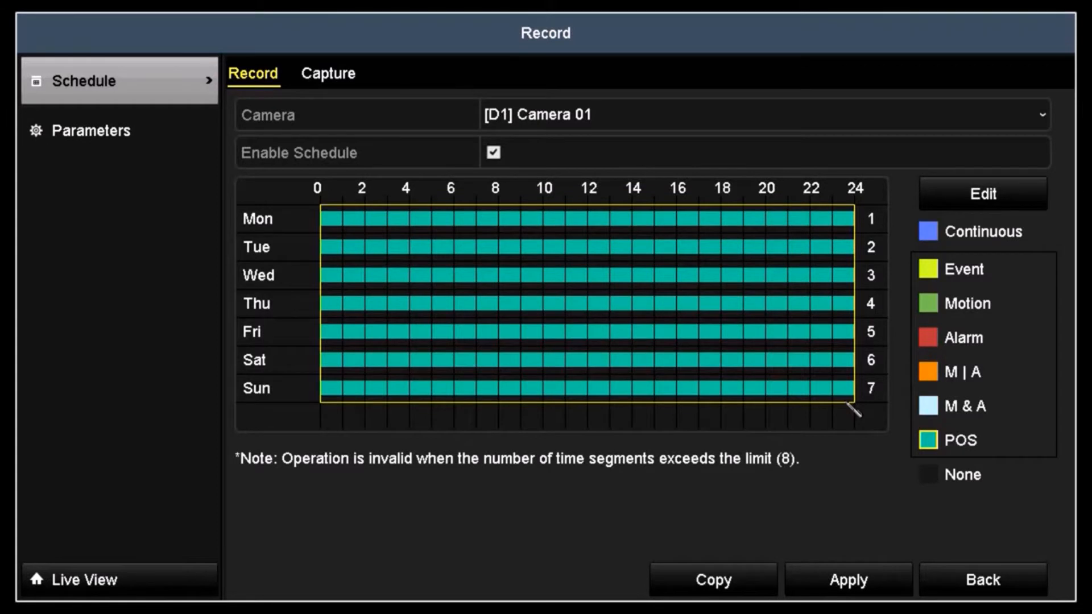
mouse_move(875, 565)
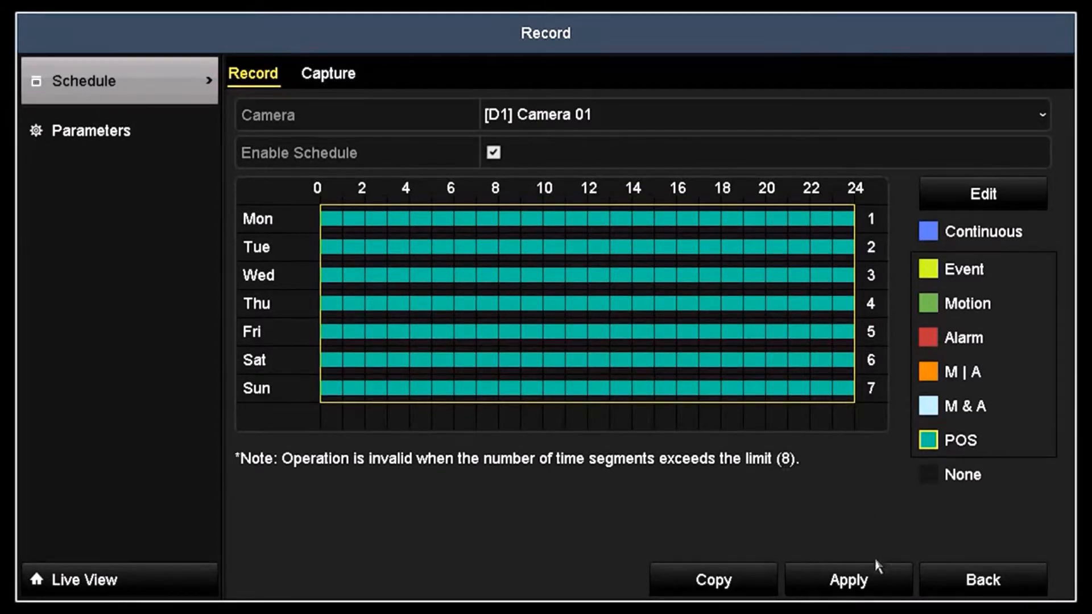
click(849, 580)
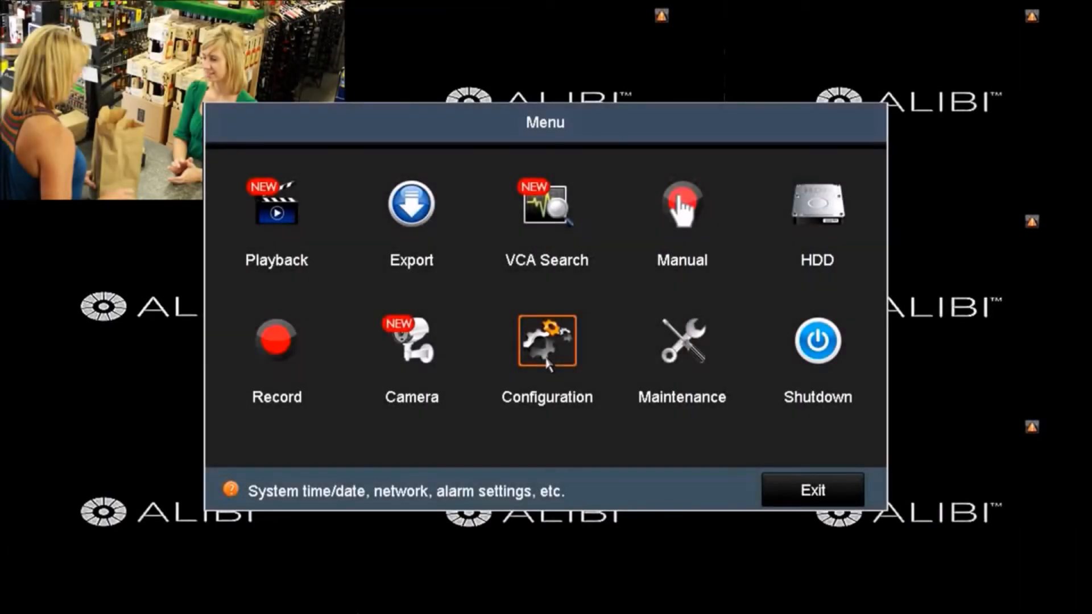
In the POS overlay channel mapping, assign POS1 to camera channel D1.
click(547, 344)
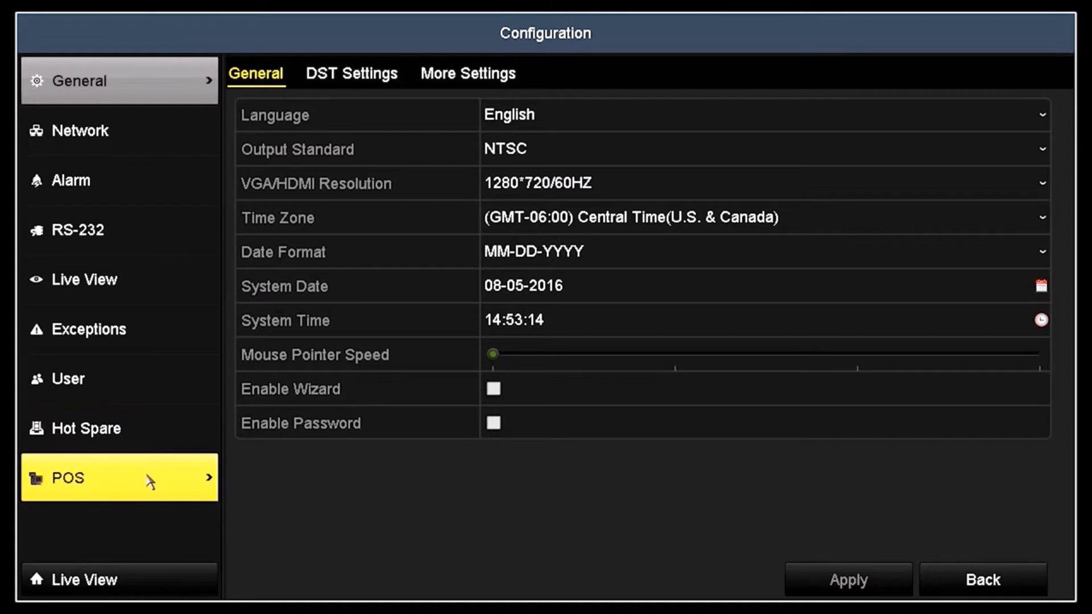
click(66, 478)
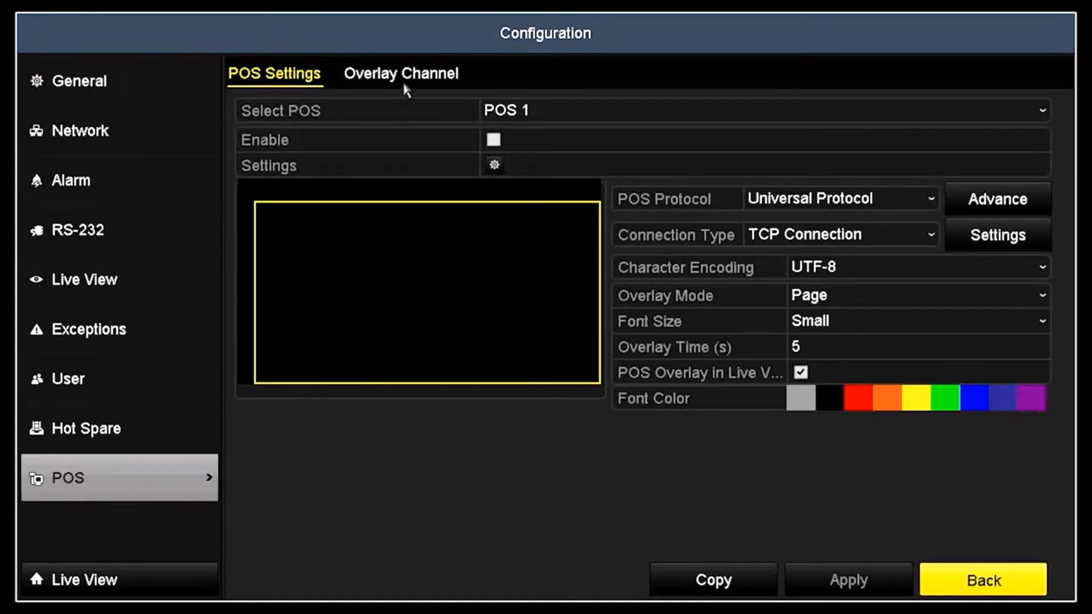
click(402, 73)
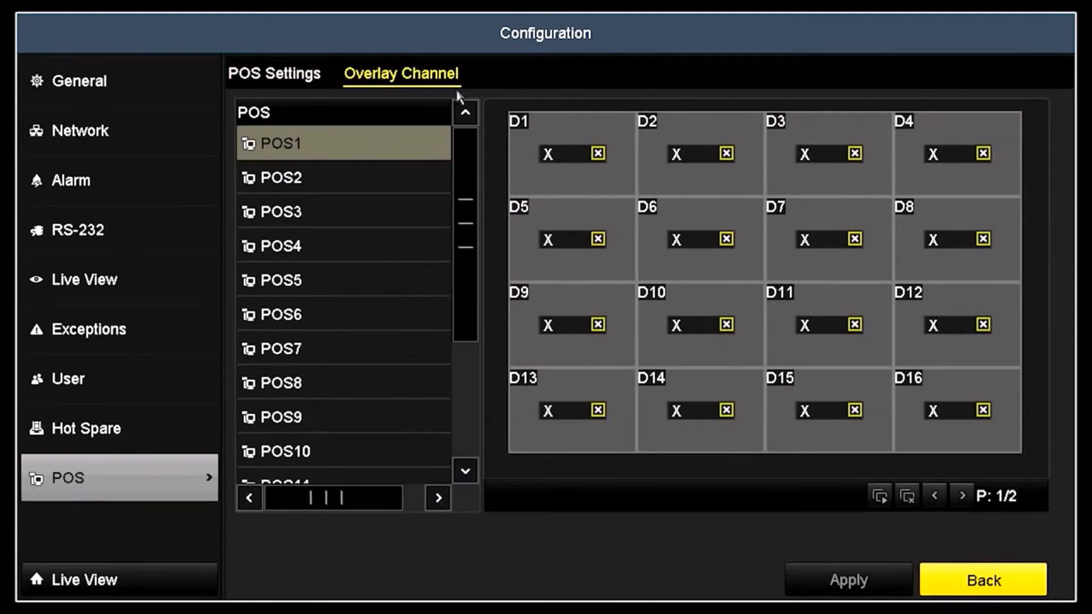
click(571, 154)
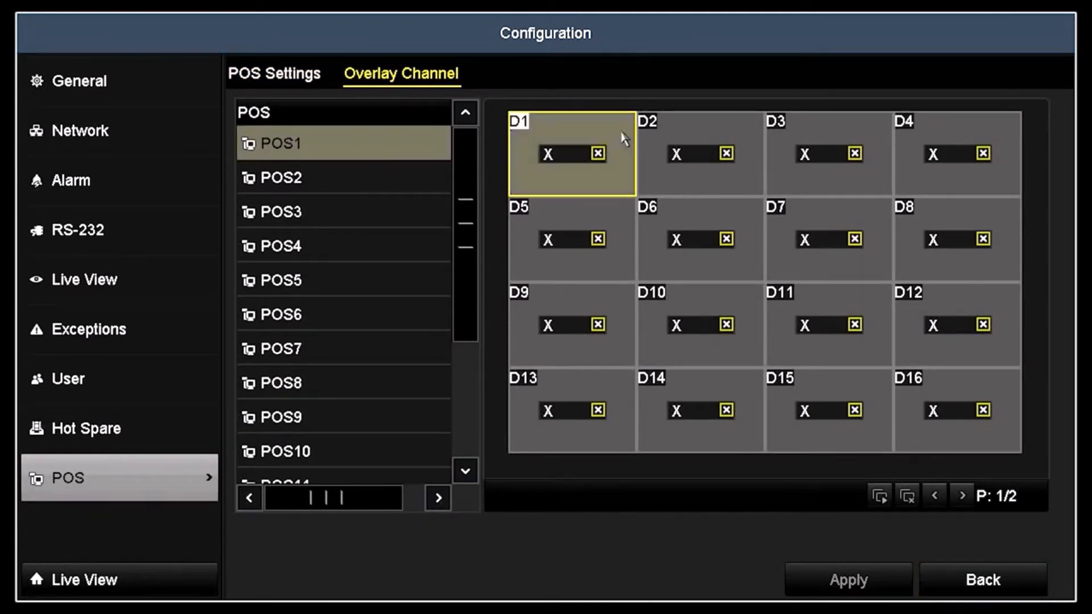
mouse_move(560, 124)
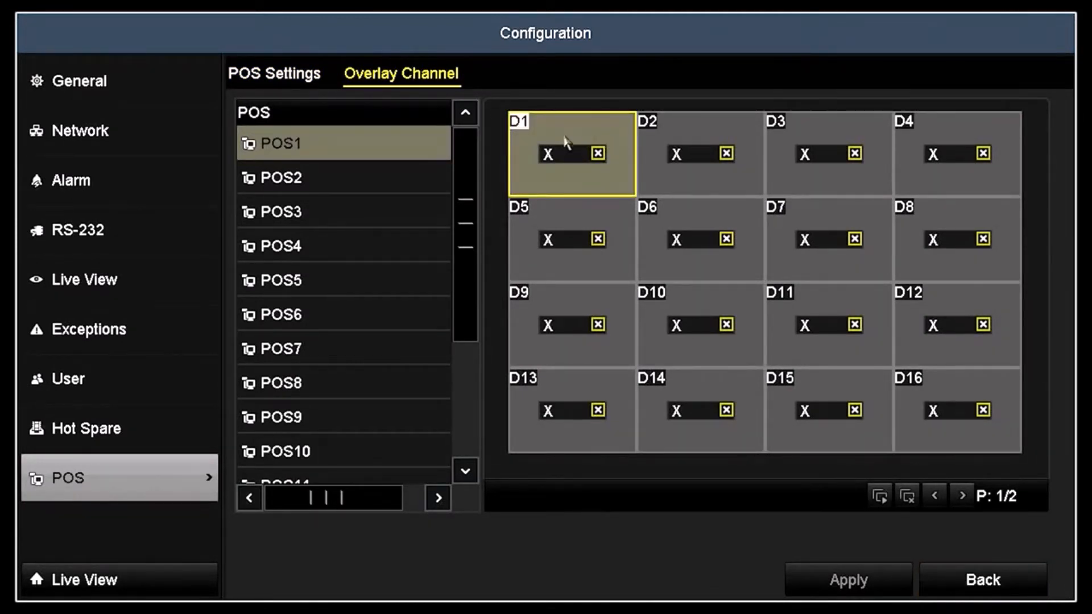
click(282, 142)
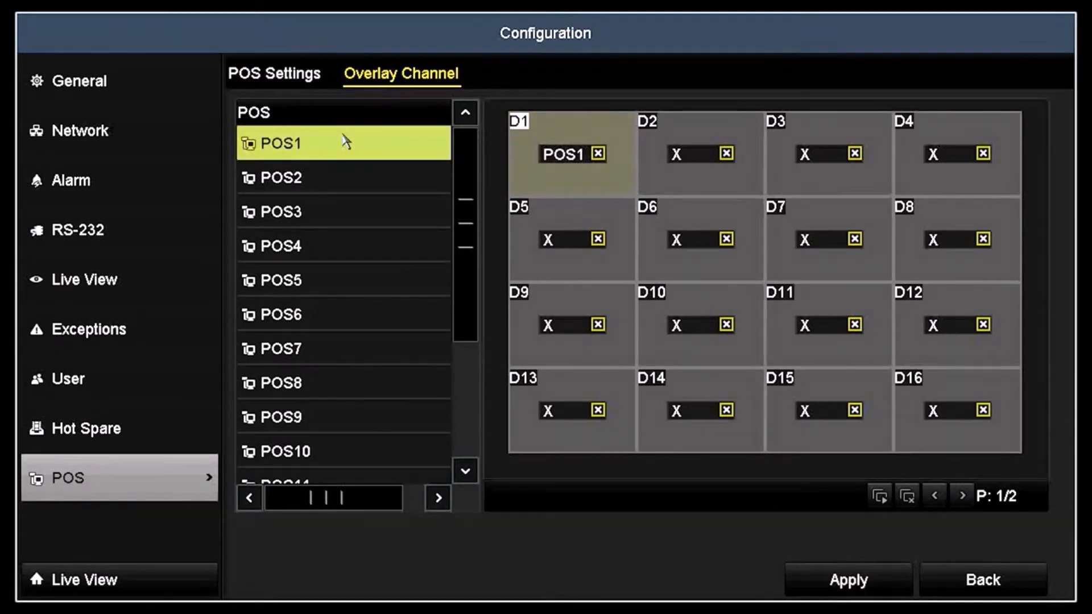
mouse_move(453, 155)
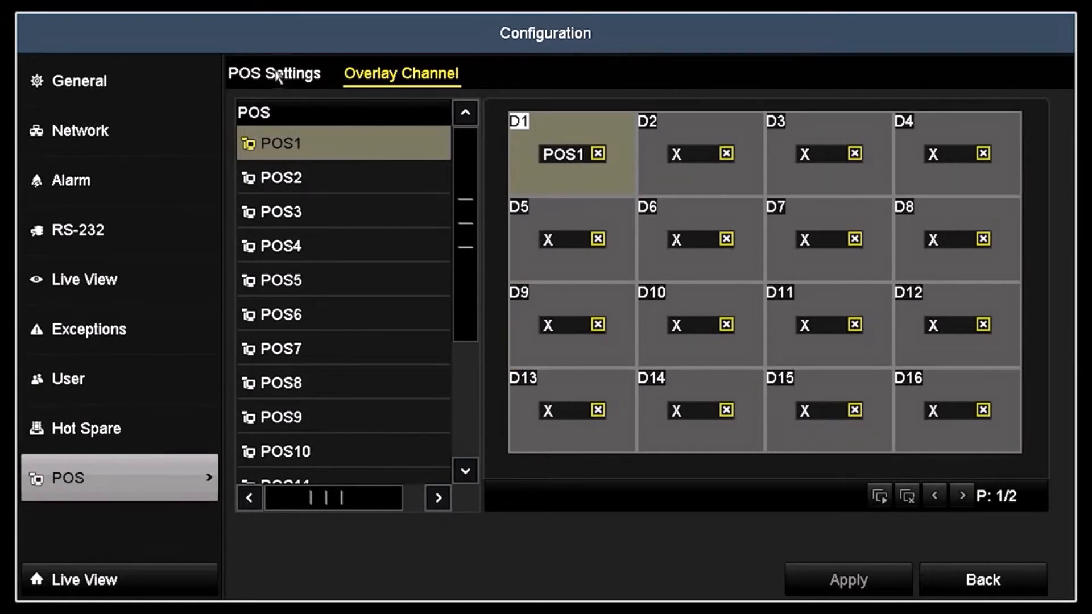
Enable POS 1 in the POS settings, keeping Universal Protocol as its protocol.
click(275, 74)
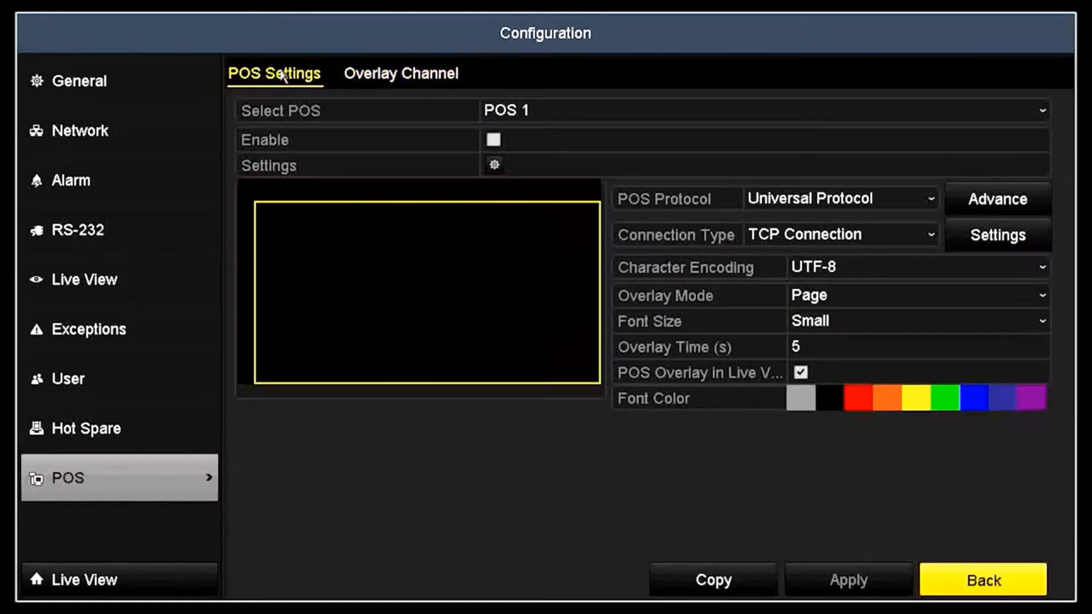
click(758, 113)
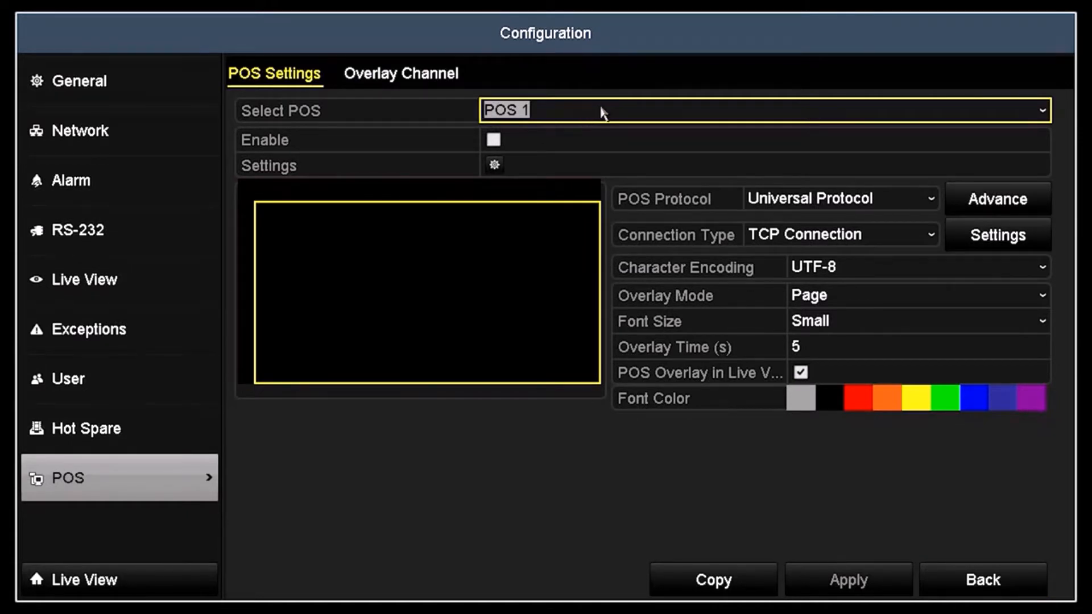
click(495, 140)
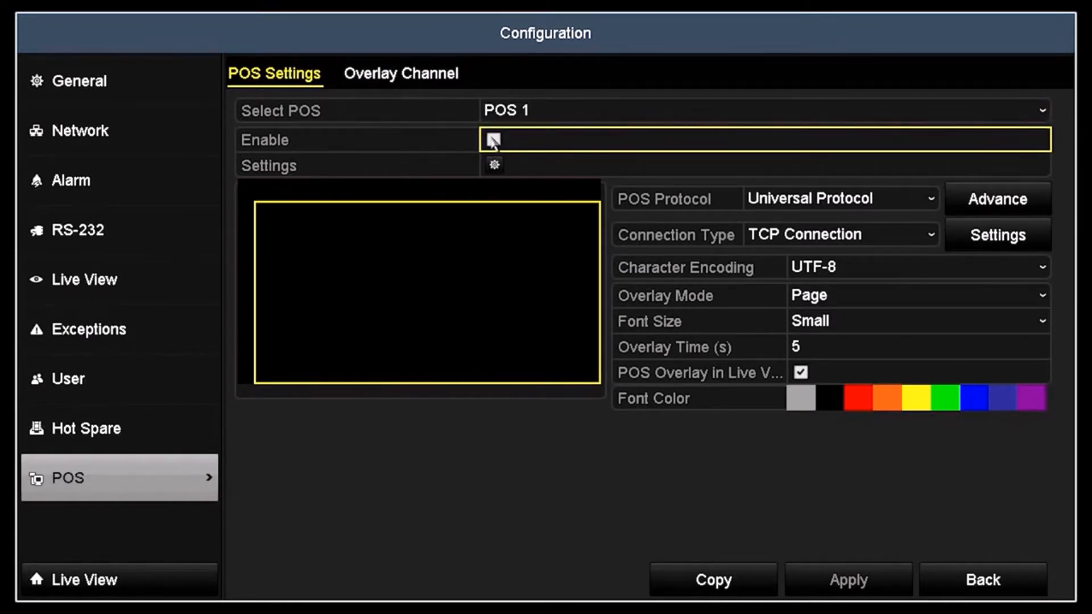
click(494, 164)
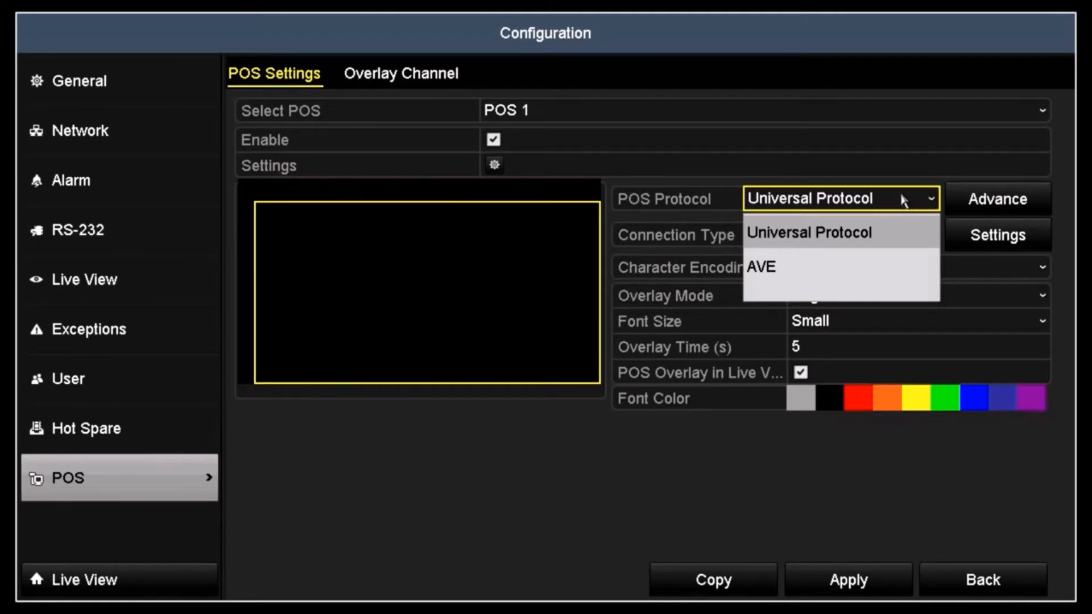
click(809, 232)
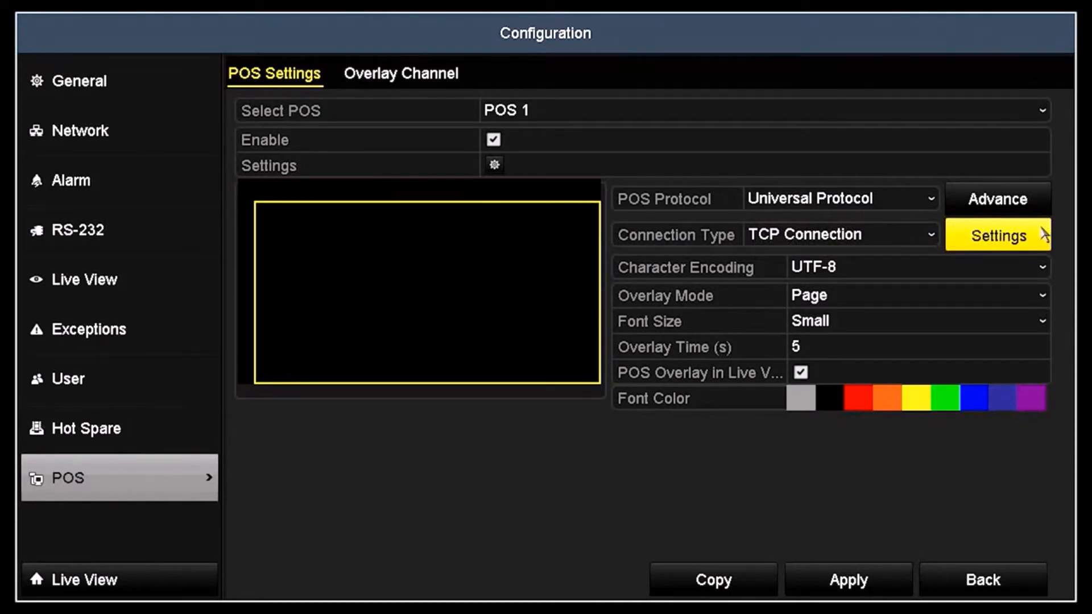
Check the POS 1 TCP connection port, keep it at 10000 and confirm.
click(997, 235)
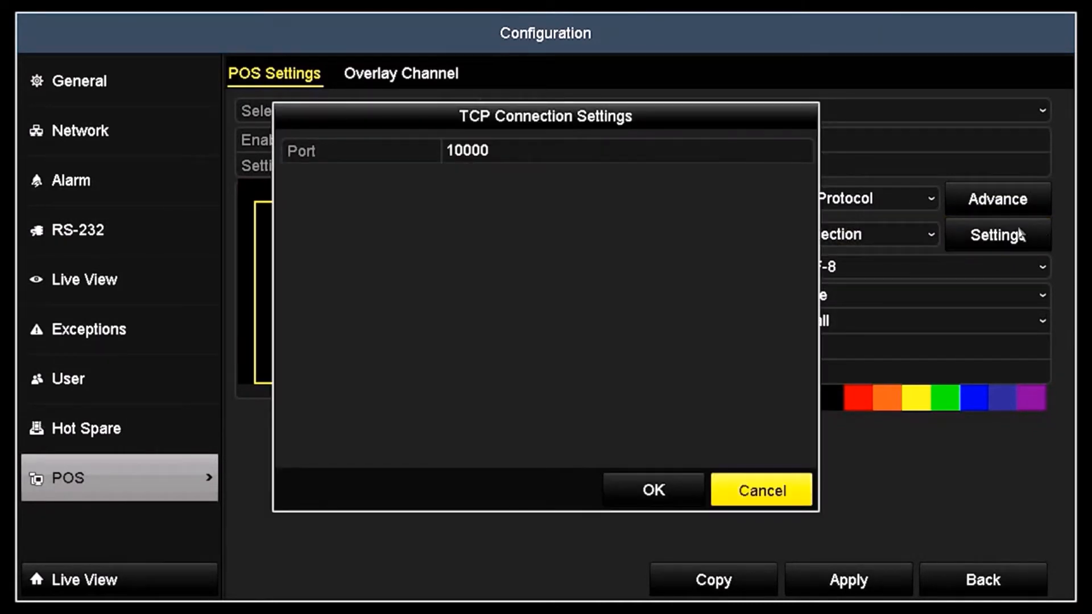
click(596, 152)
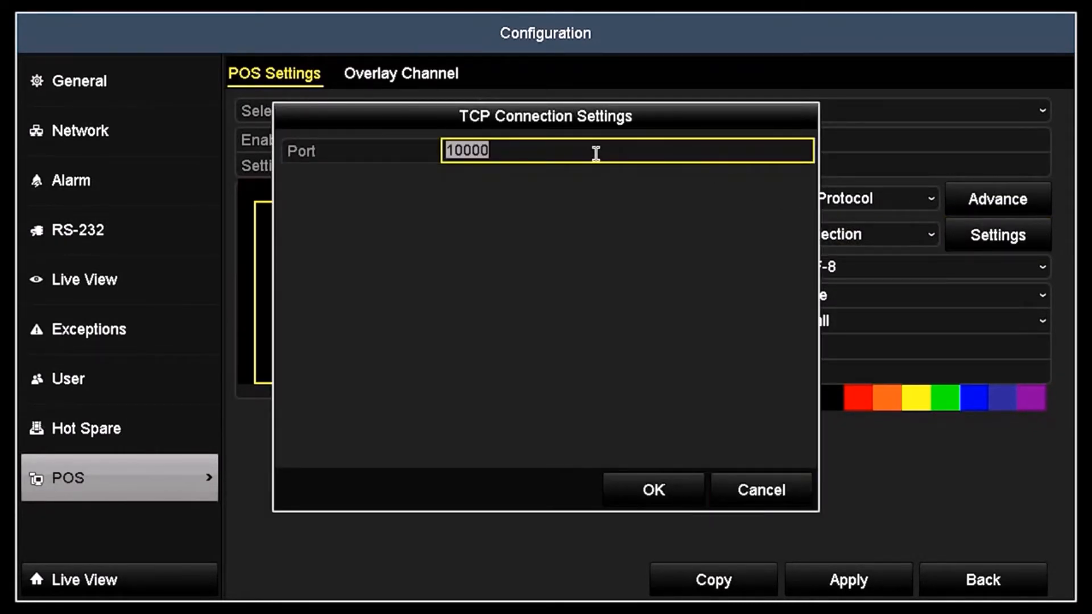
click(597, 150)
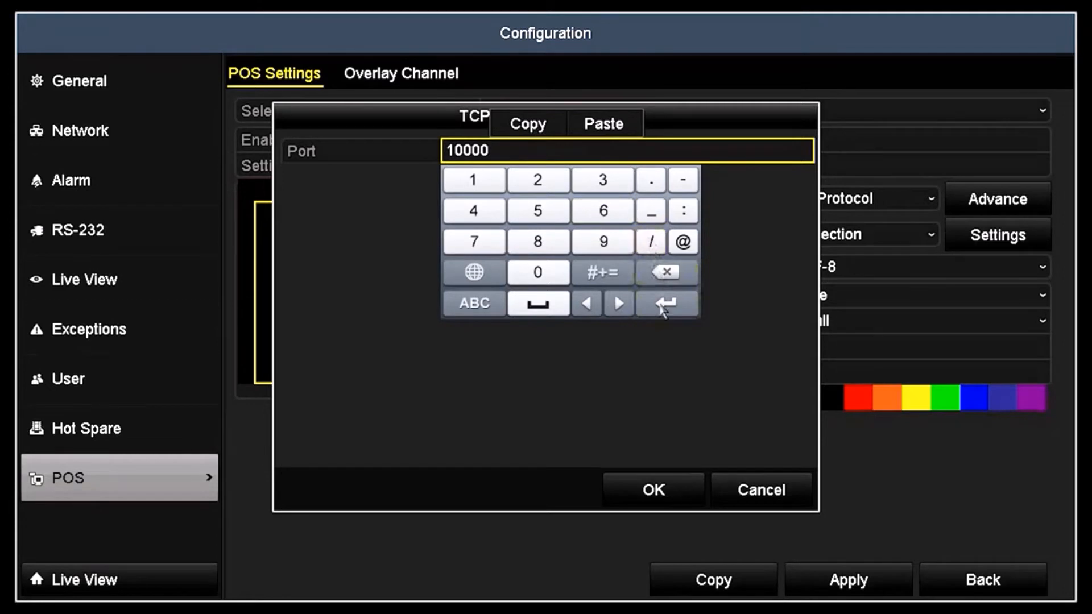
click(653, 489)
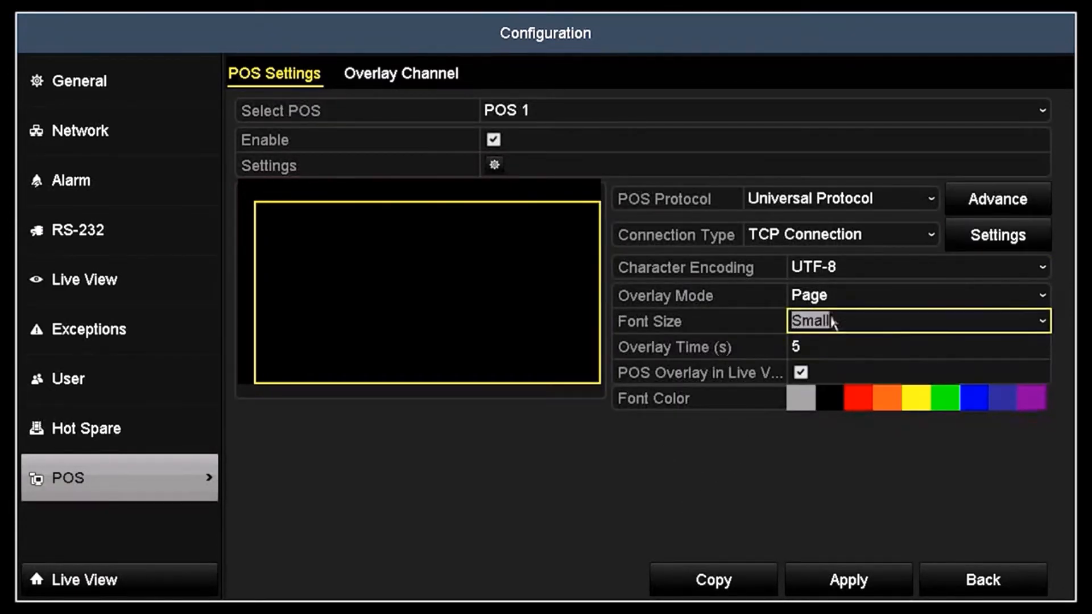
Set the POS 1 overlay to scrolling mode for 15 seconds with small UTF-8 text and apply.
click(915, 267)
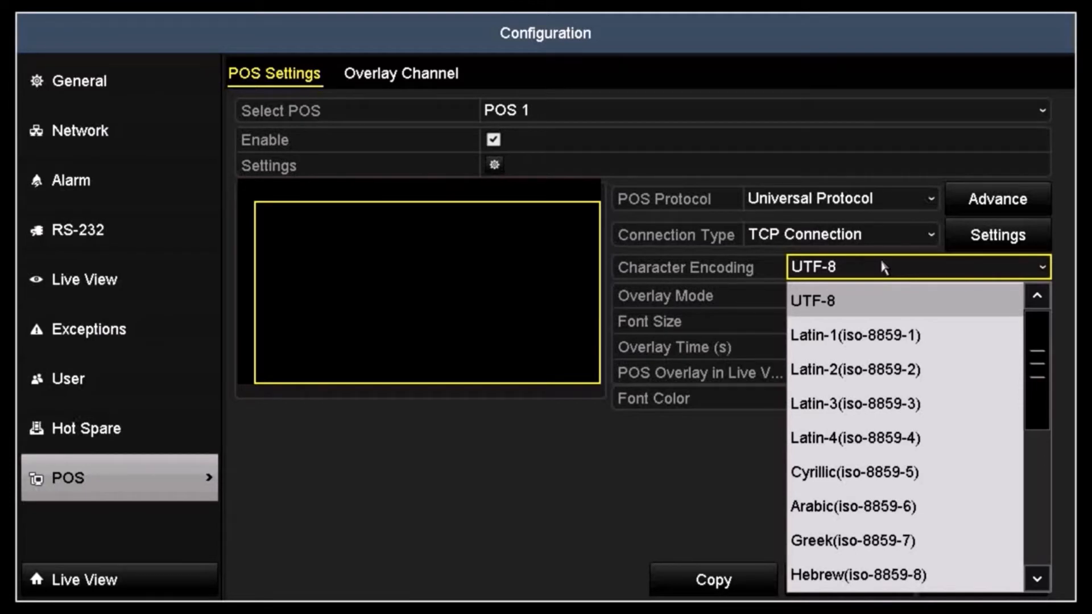
click(813, 300)
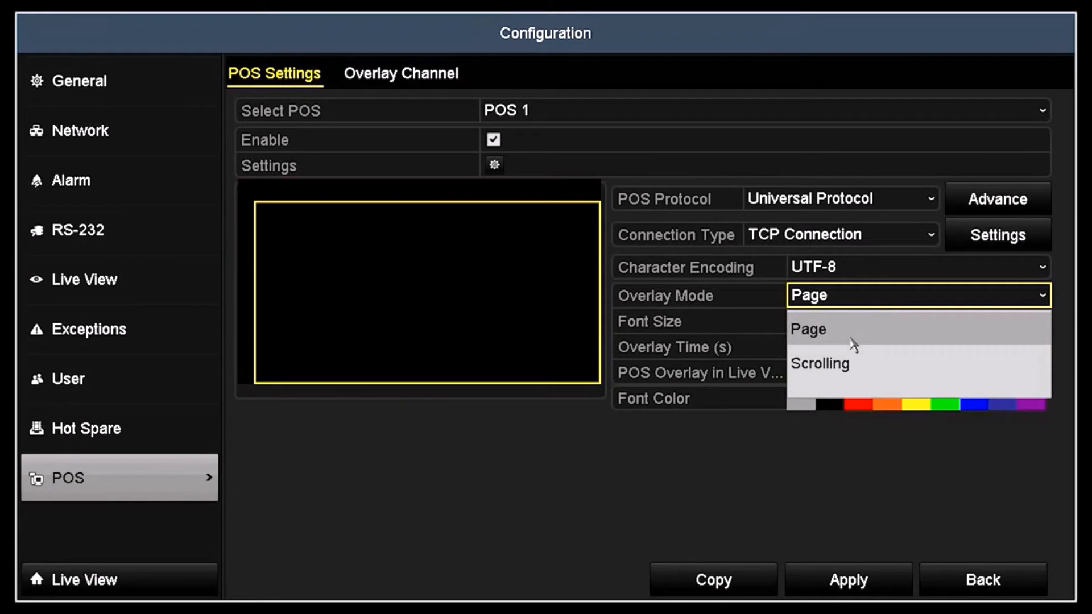
click(819, 363)
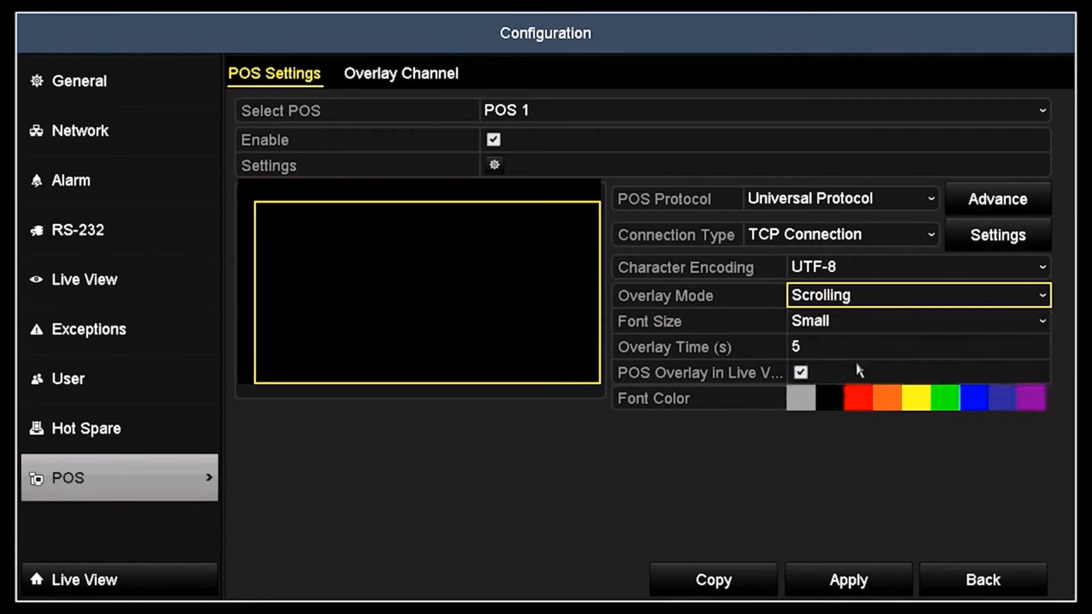
click(916, 321)
text(15)
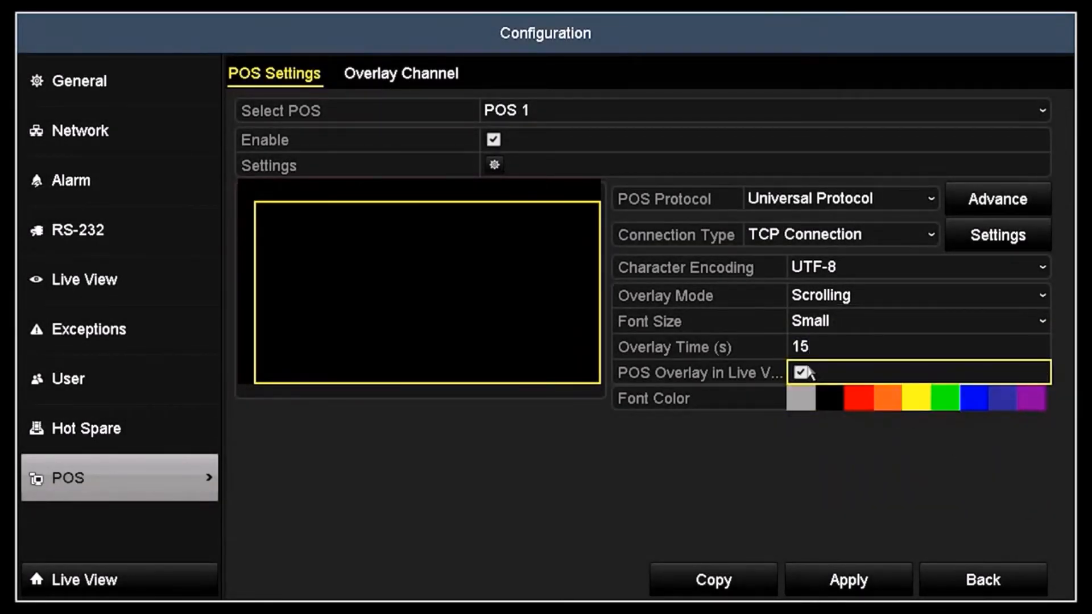
mouse_move(805, 377)
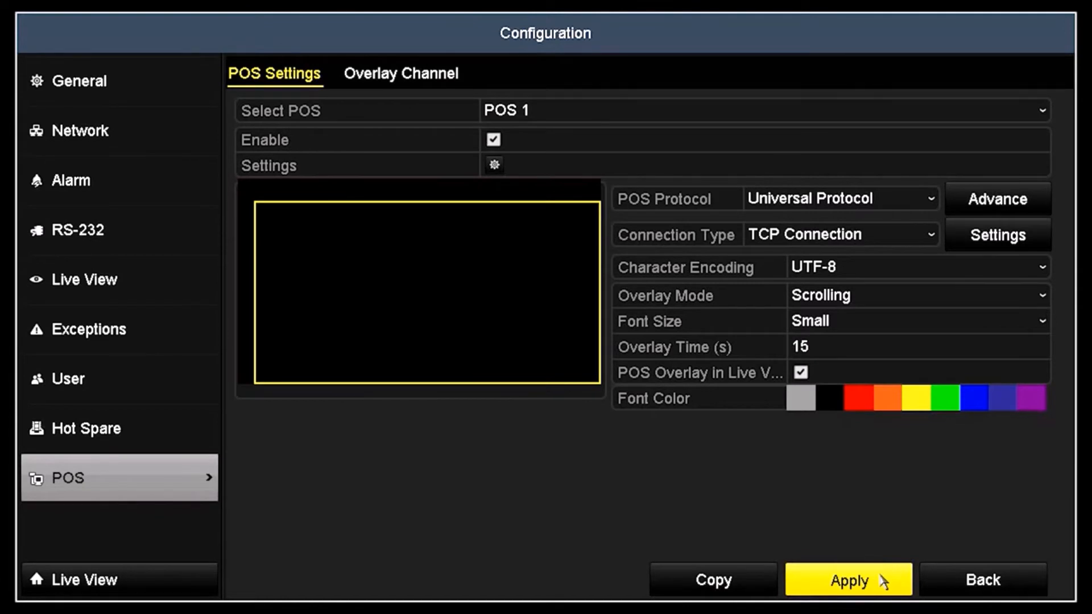
click(849, 580)
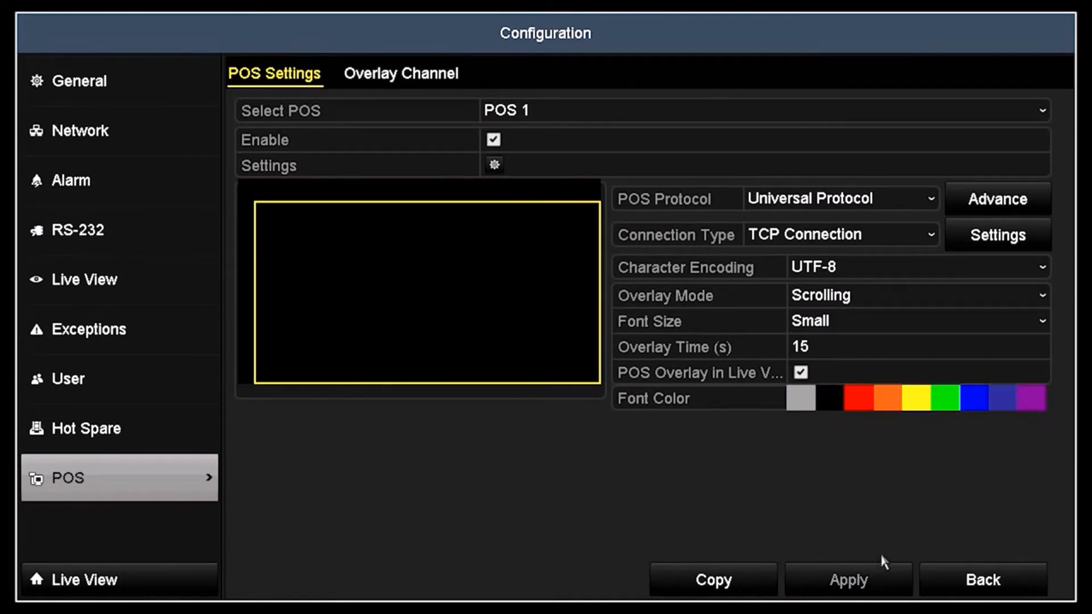
From the advanced line tag options, start capturing text from the POS.
click(999, 199)
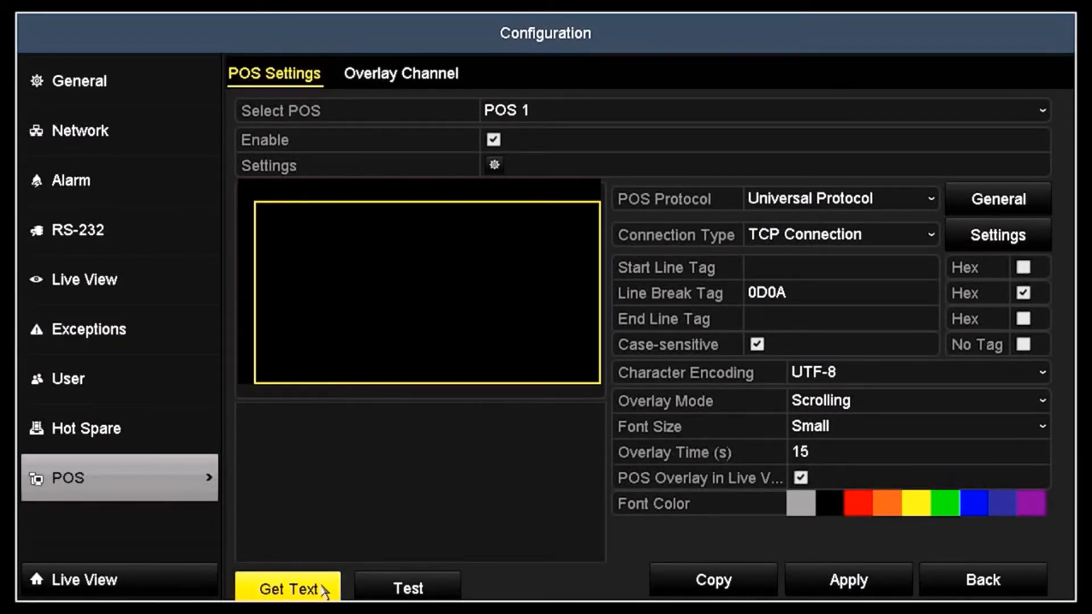
click(286, 603)
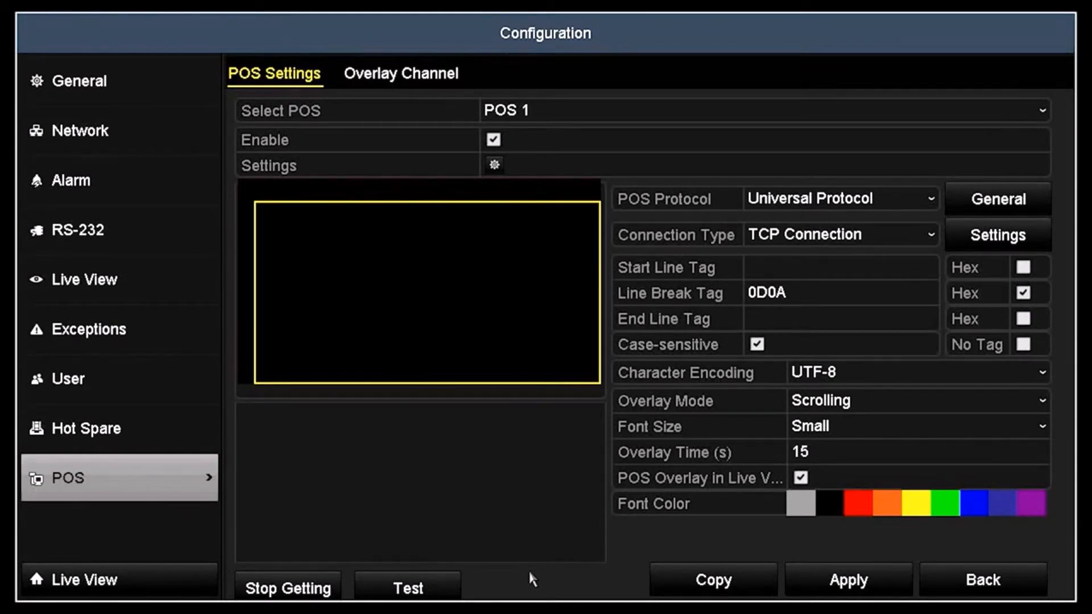
click(406, 602)
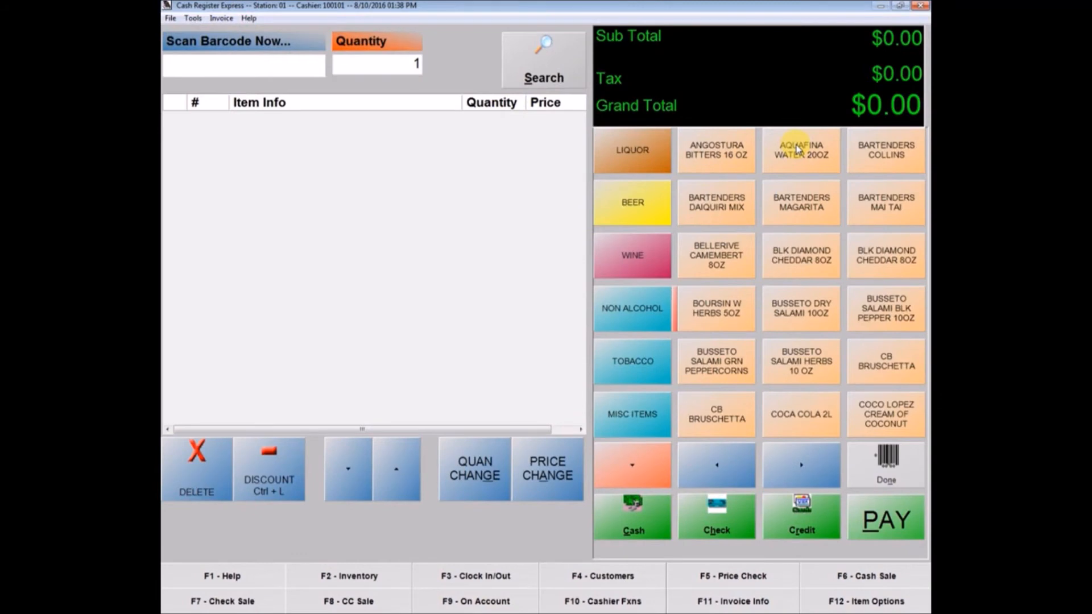
Ring up Aquafina Water, Blk Diamond Cheddar, CB Bruschetta and Wine Made Simple.
click(801, 150)
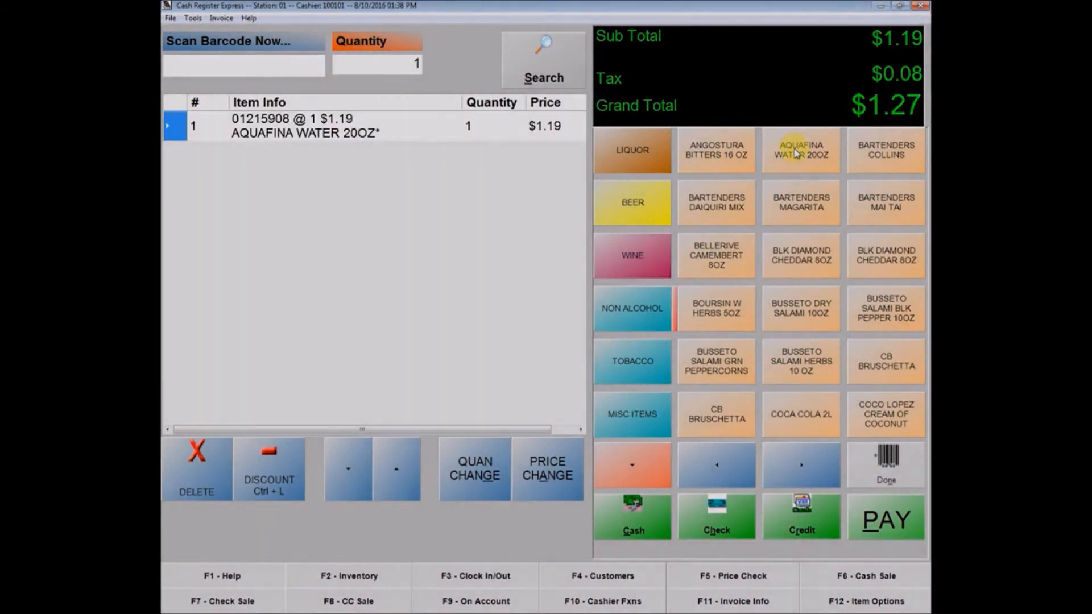
mouse_move(794, 220)
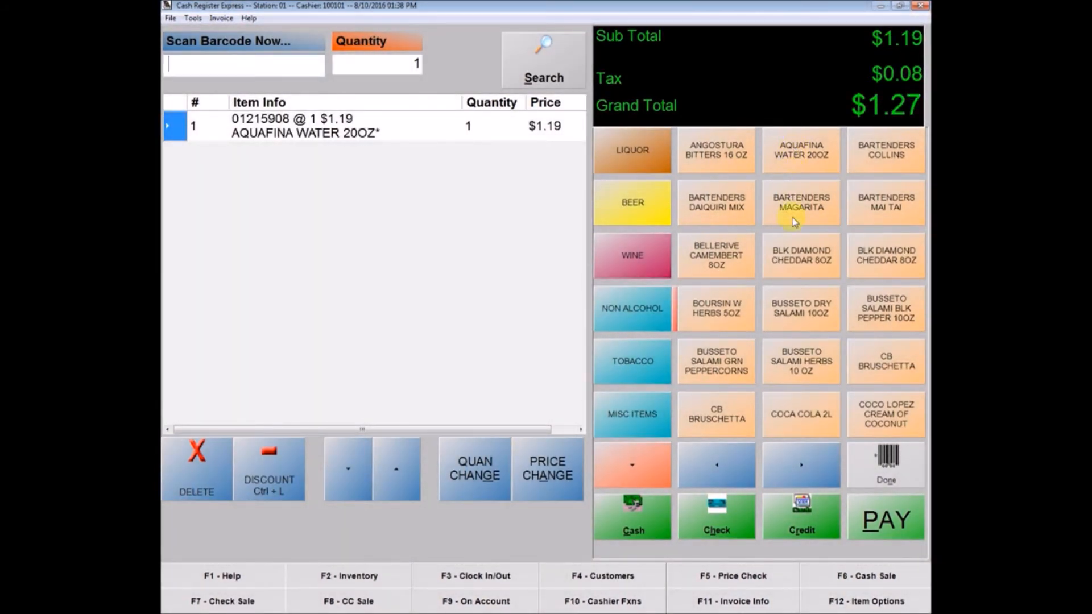
mouse_move(798, 259)
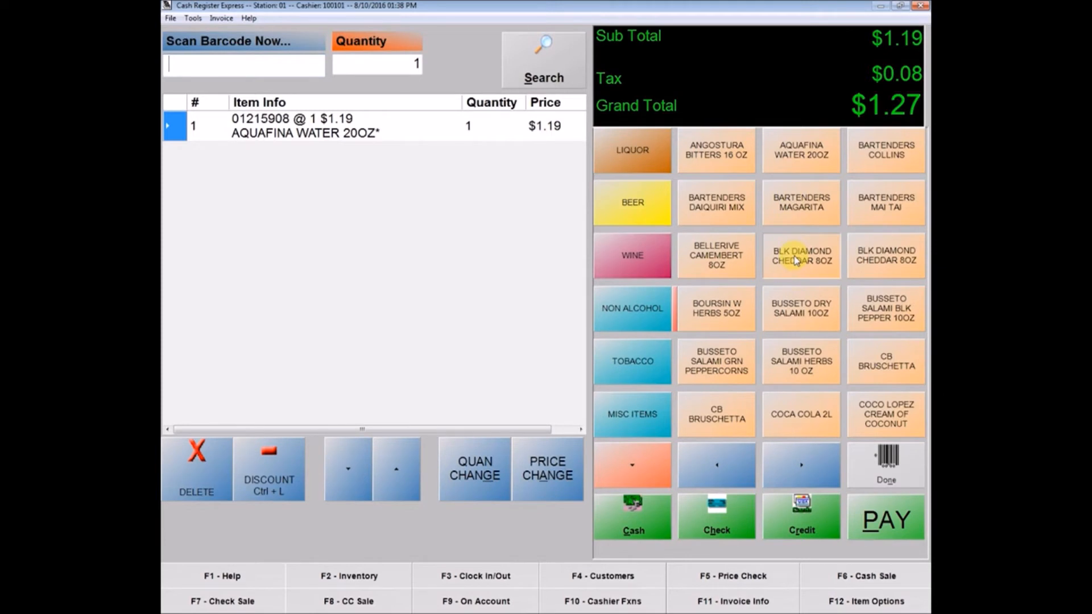
click(801, 255)
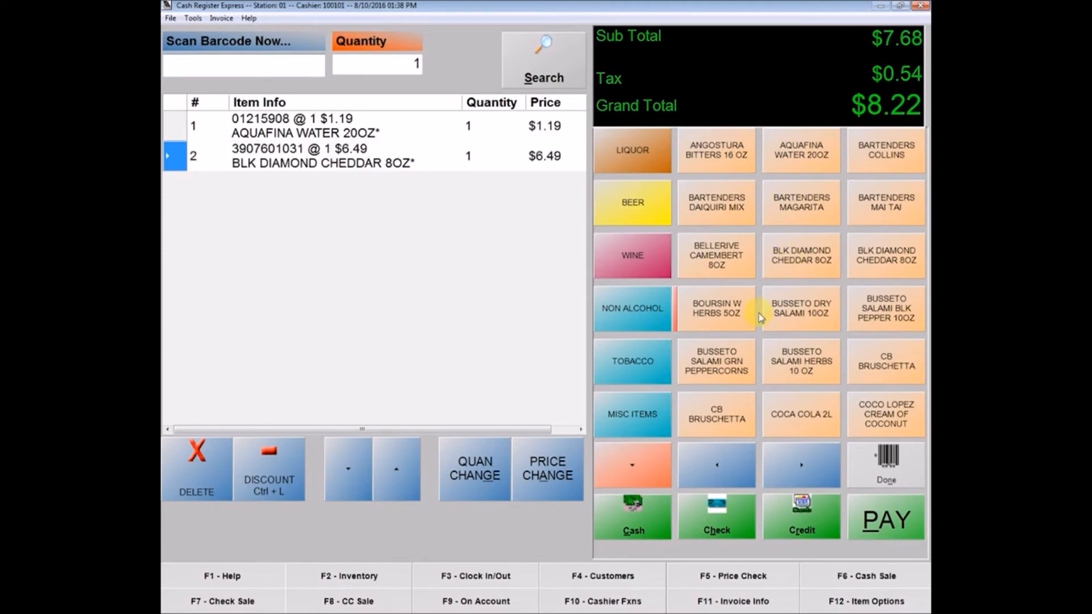
click(716, 414)
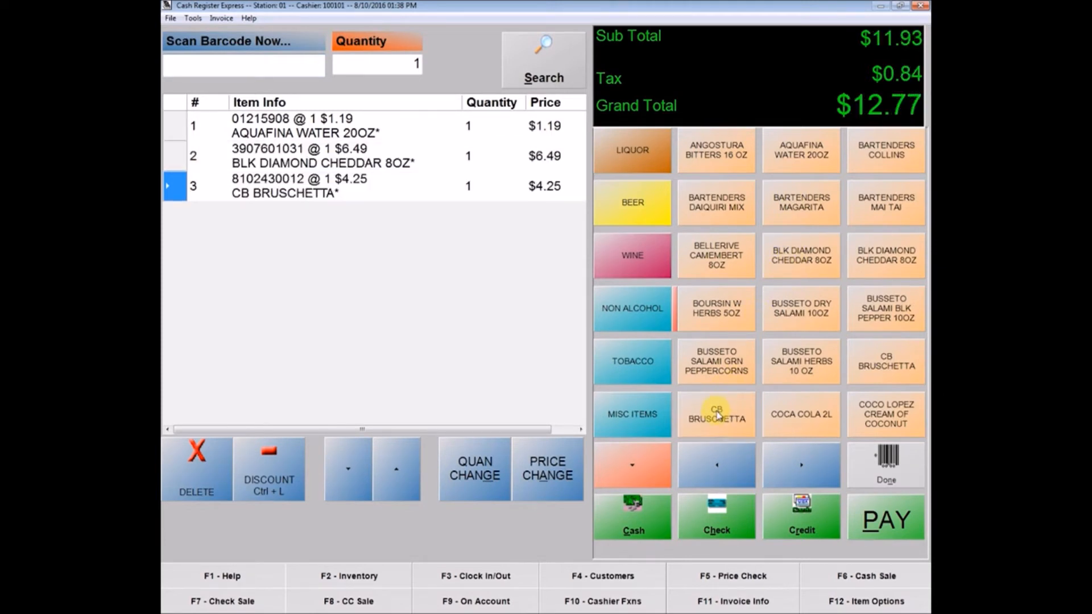
click(631, 415)
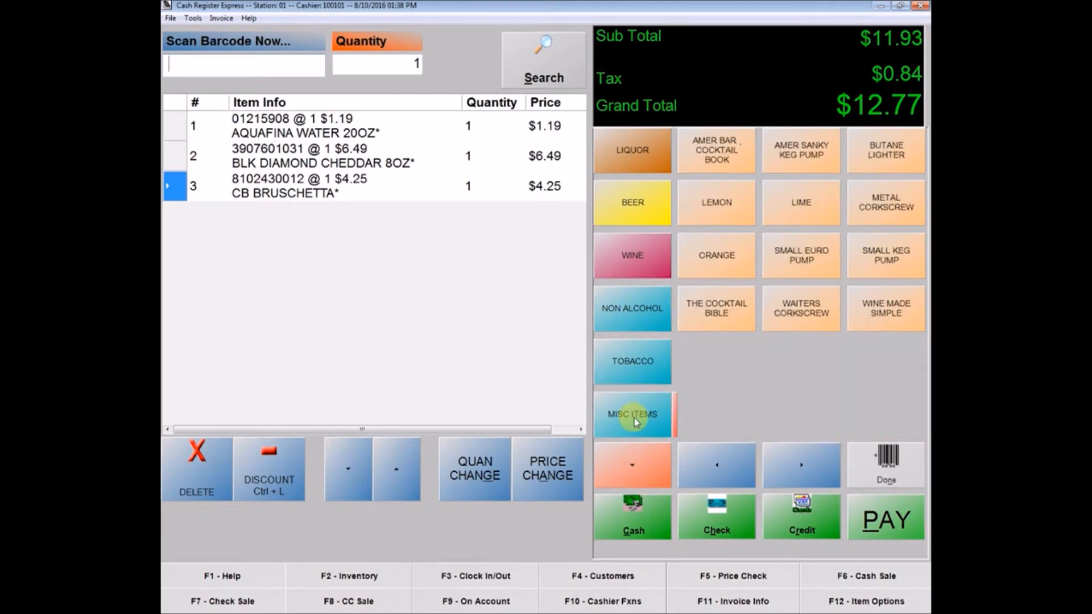
mouse_move(876, 309)
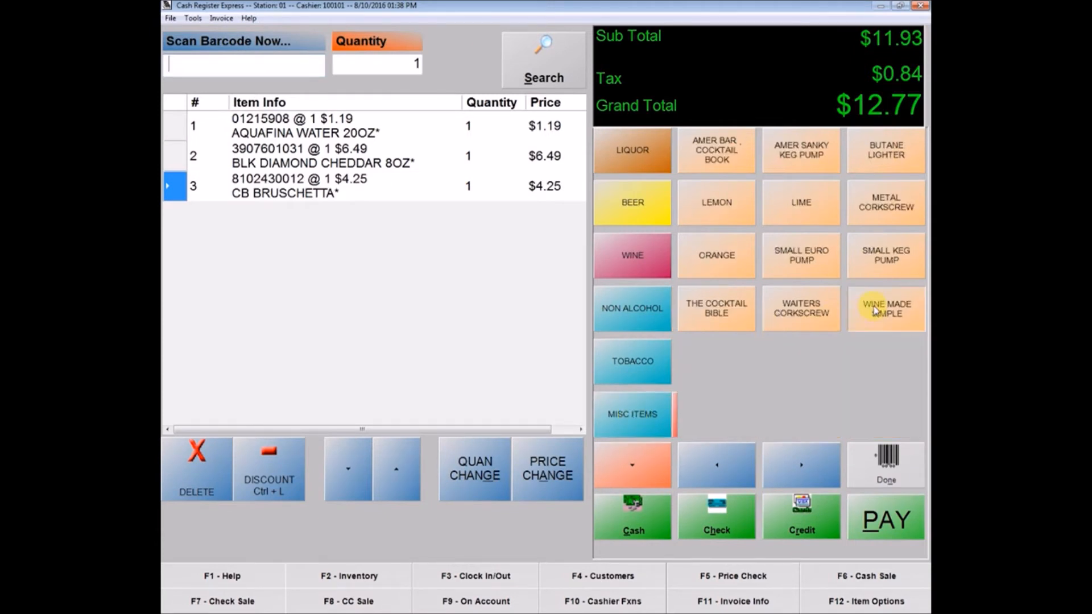
click(885, 308)
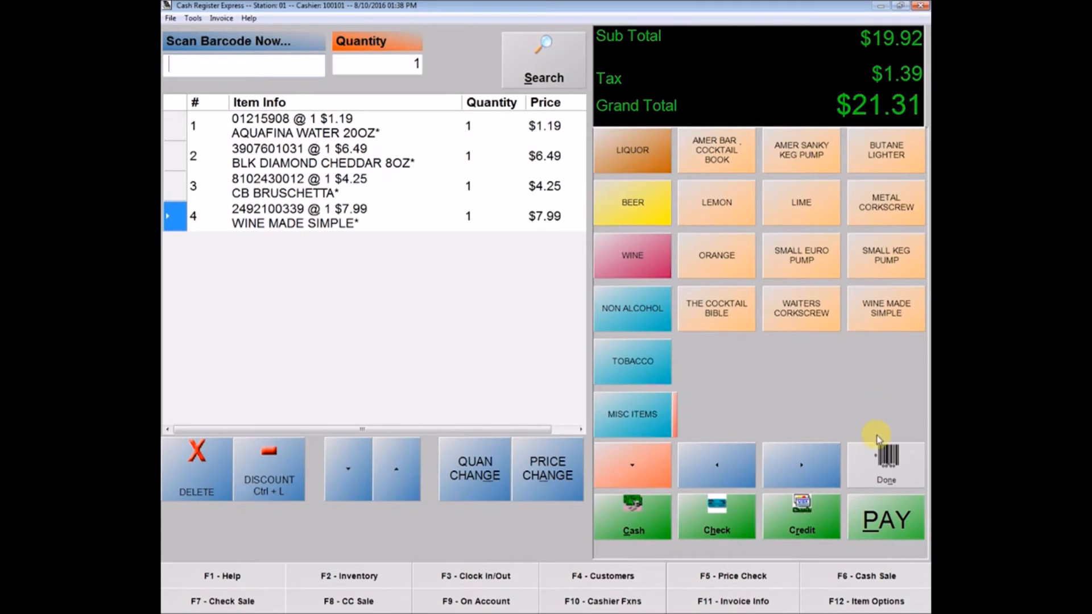
mouse_move(882, 310)
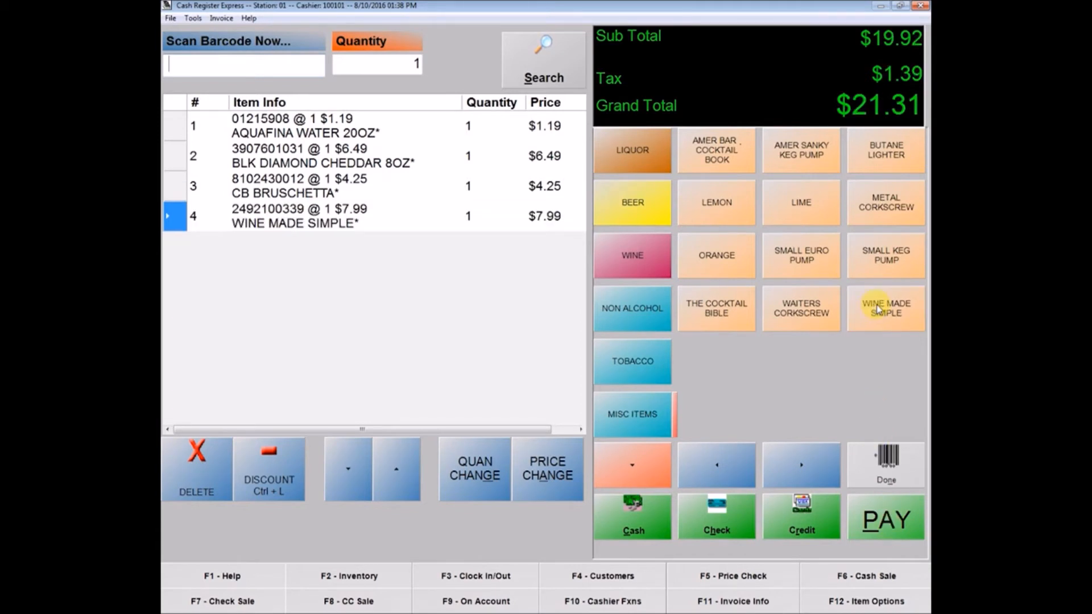
Tender the $21.31 sale total as cash.
click(885, 520)
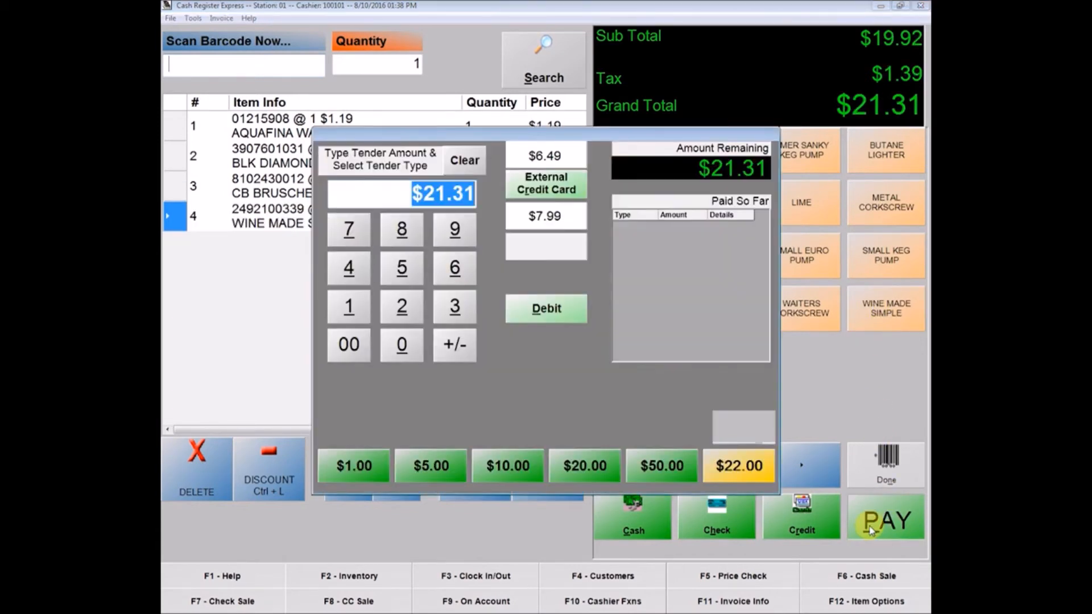
click(885, 518)
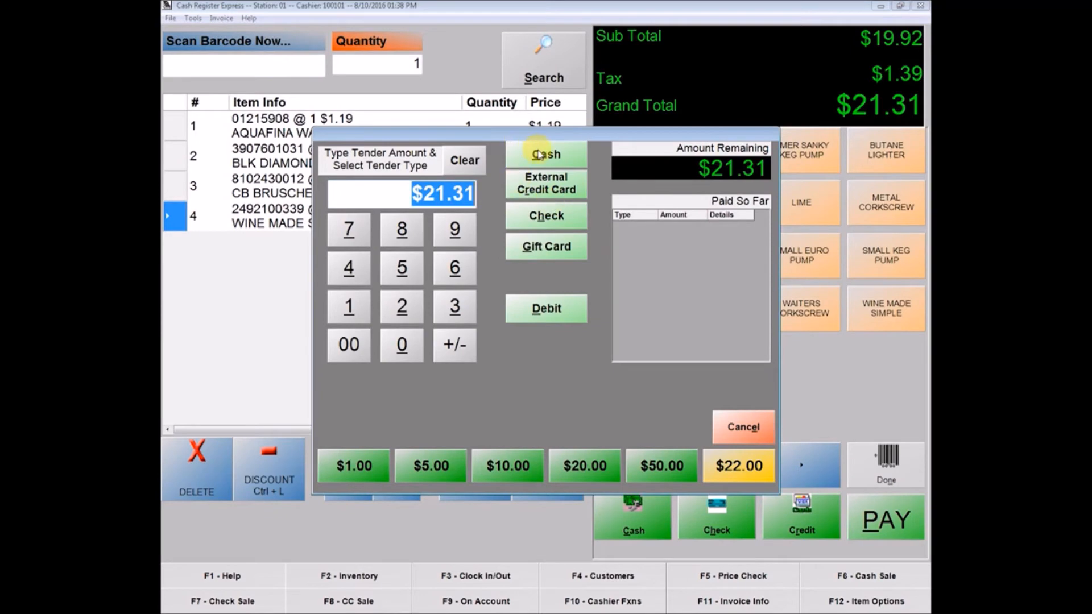
click(545, 154)
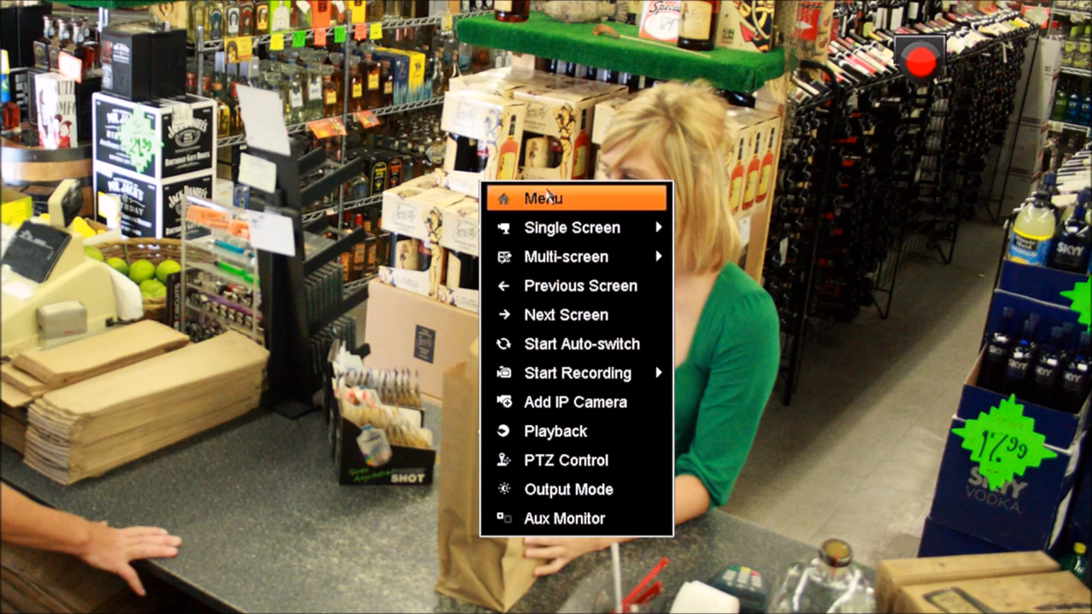
Search playback events for POS type on Camera 01 only, returning 14 results for 08-10-2016.
click(548, 197)
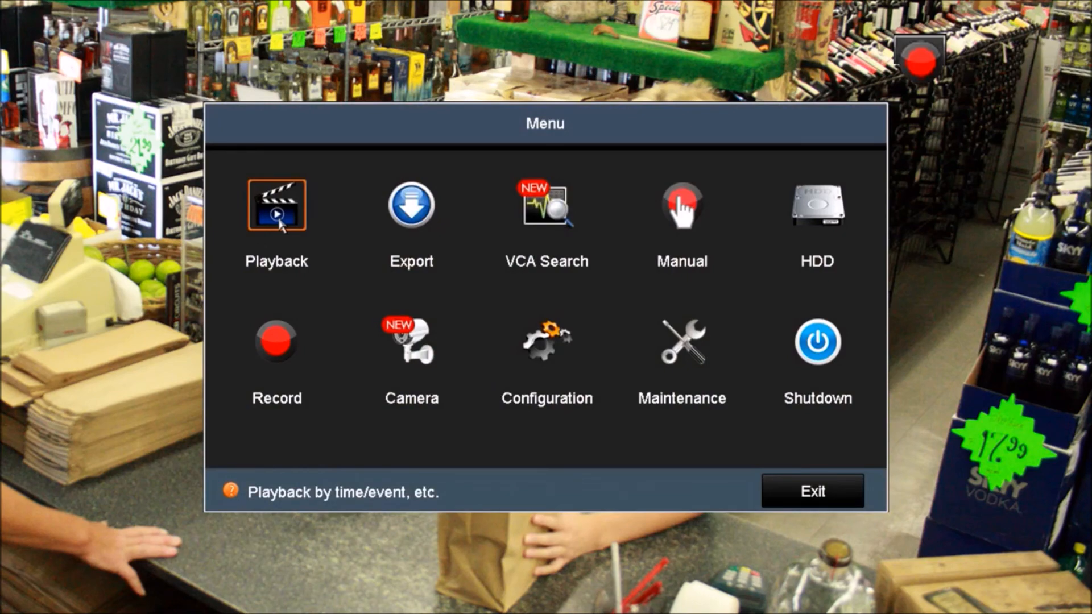
click(278, 209)
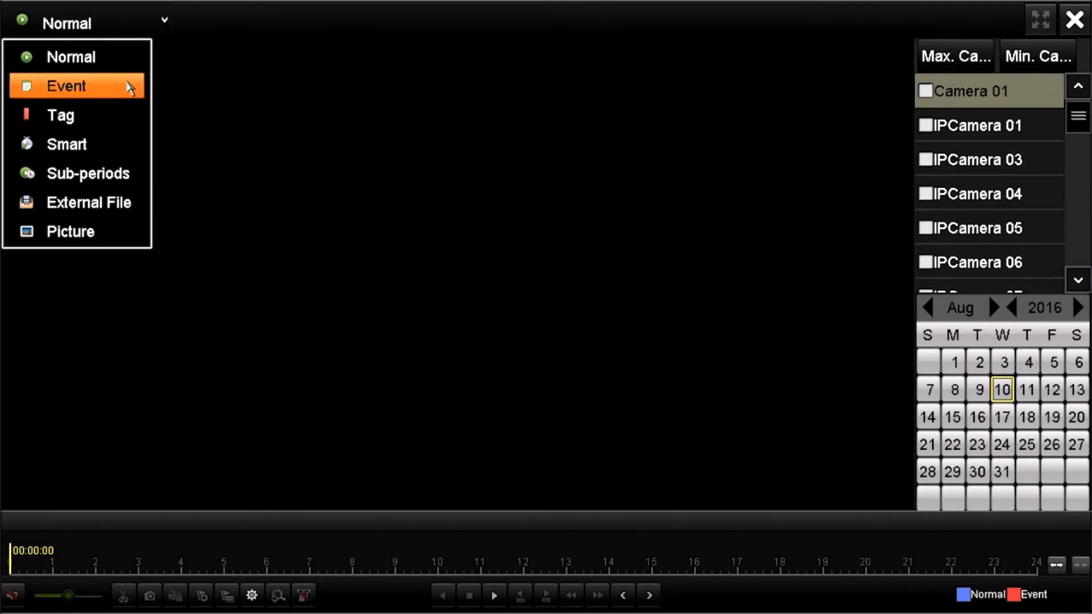
click(63, 86)
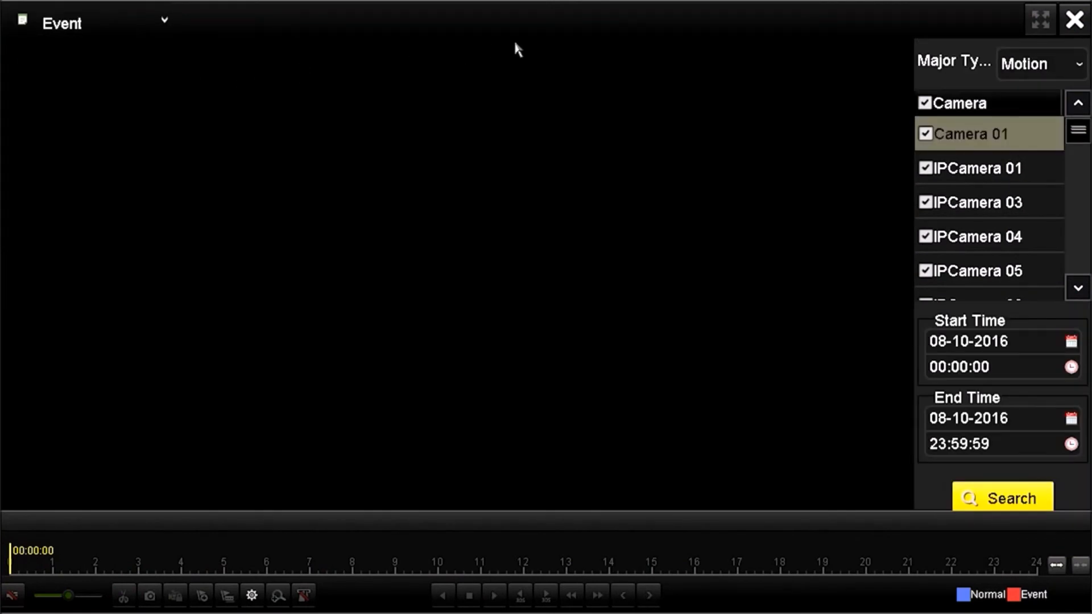
click(1069, 65)
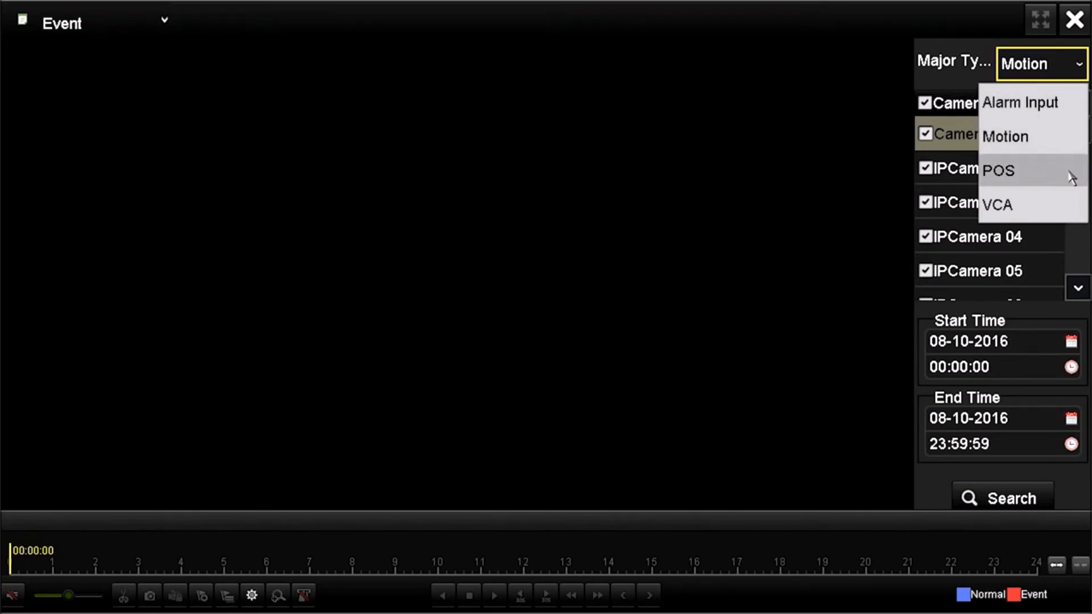
click(996, 170)
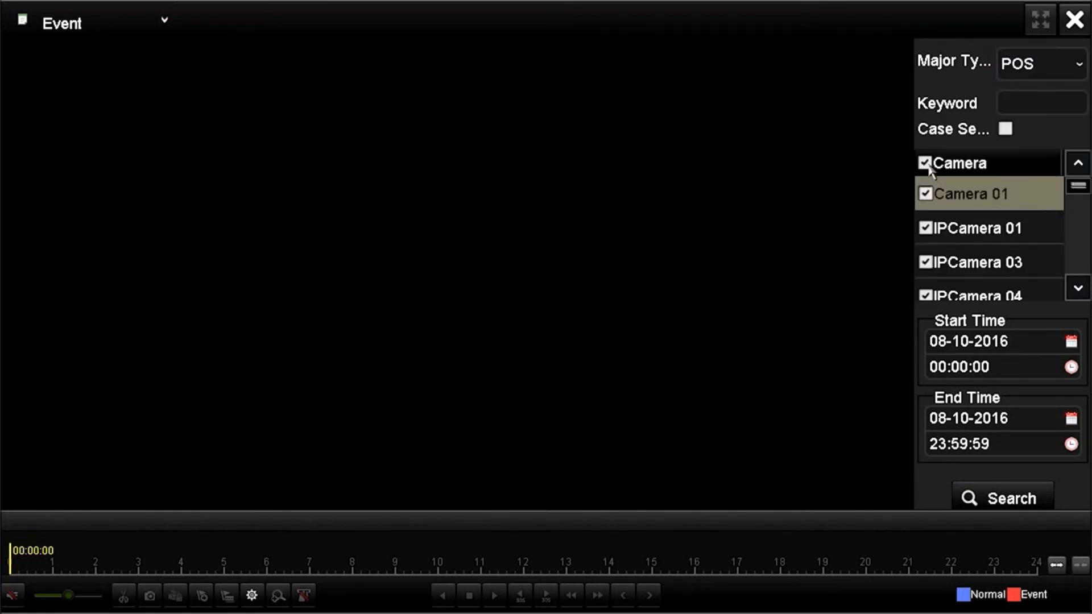
click(924, 163)
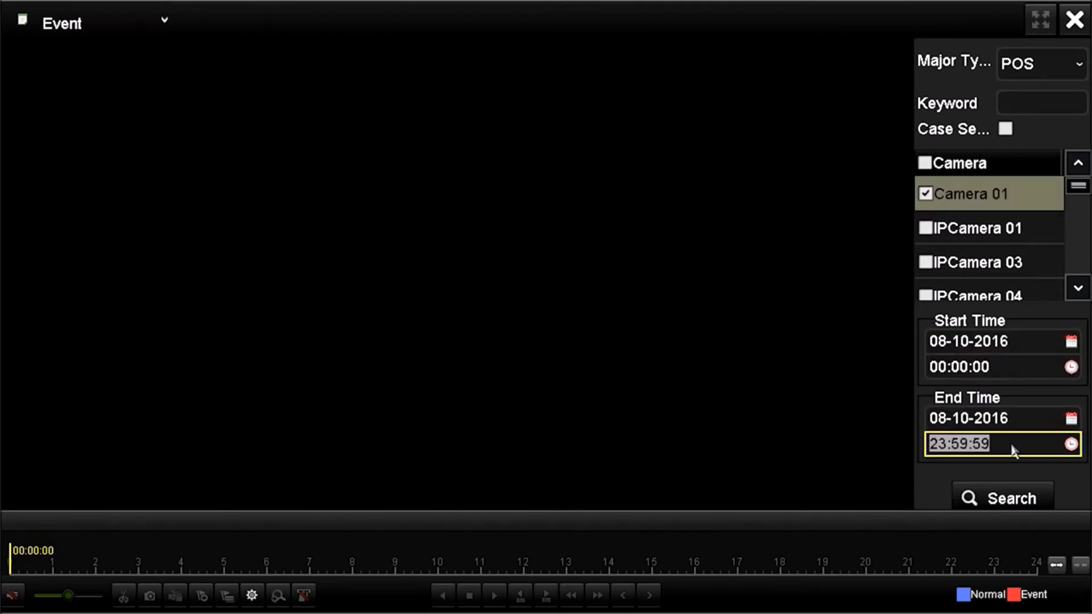
mouse_move(1005, 497)
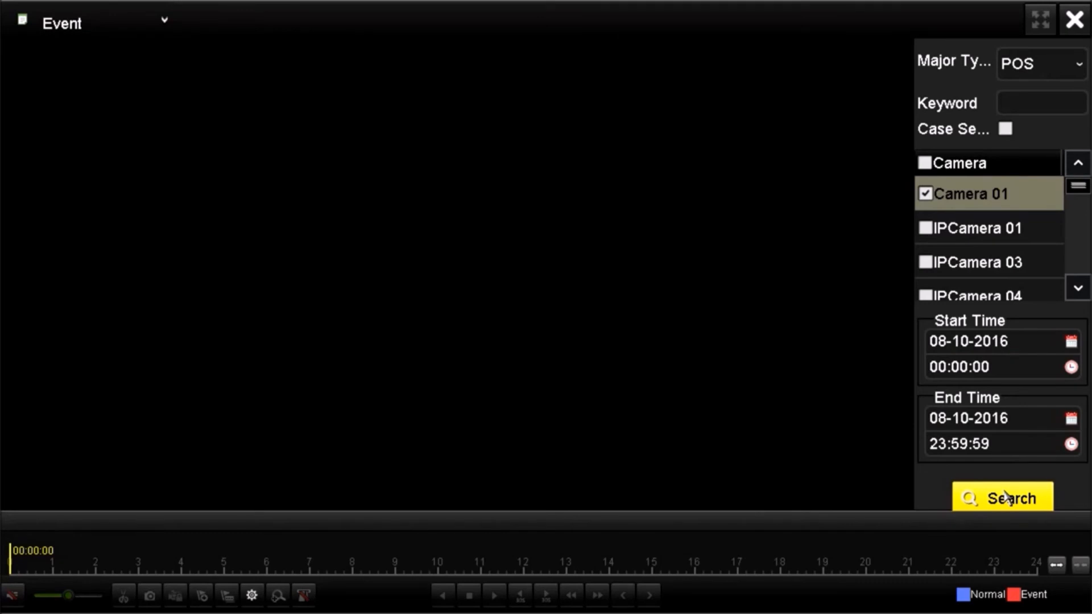
click(1002, 498)
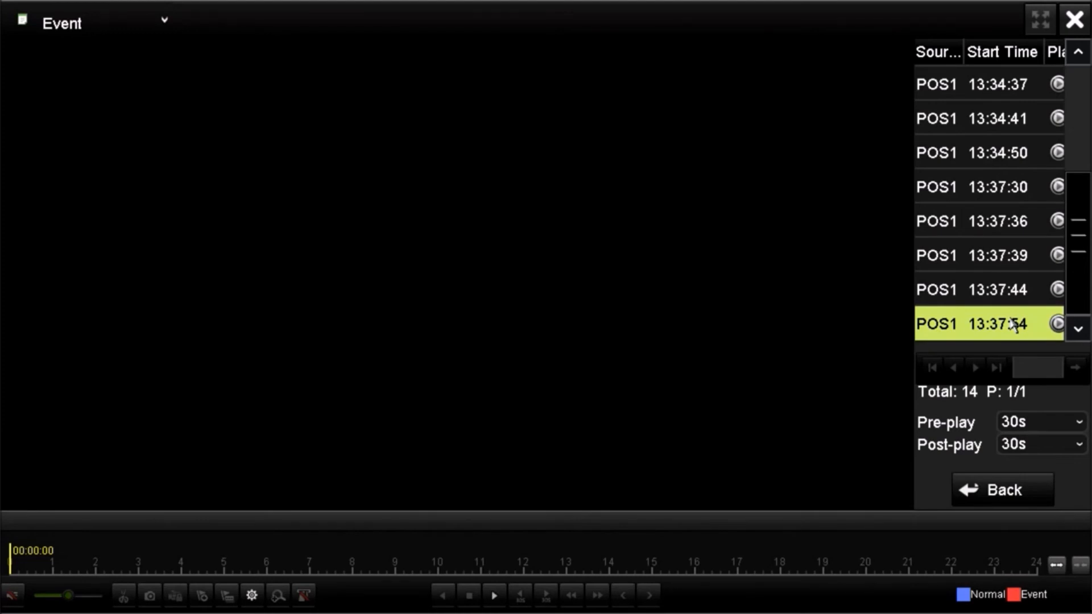
Rerun the POS event search with keyword 'water', again listing 14 POS1 events.
click(1001, 489)
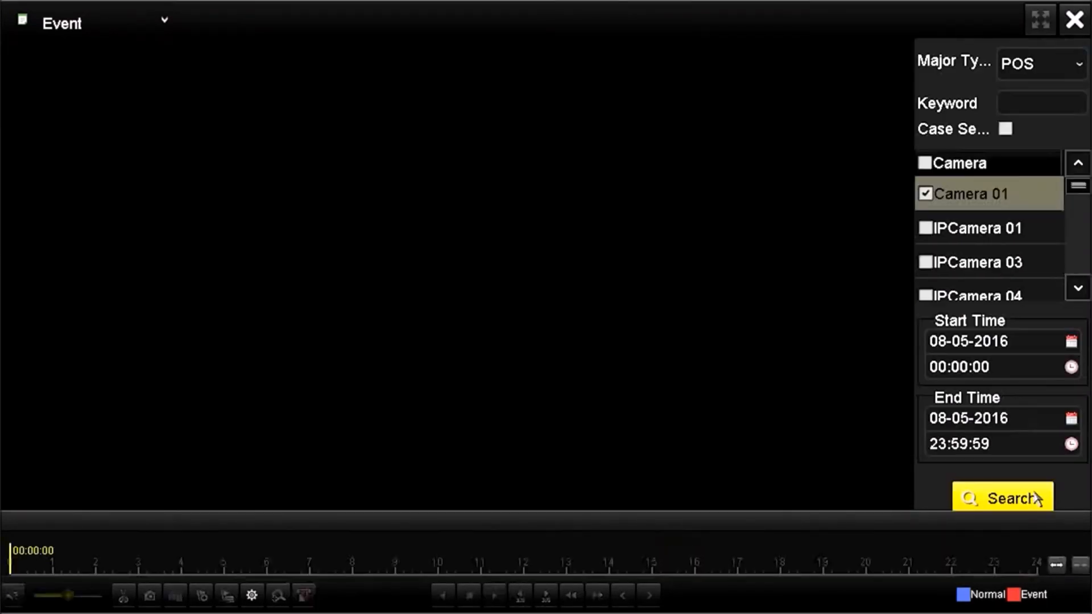
click(1050, 104)
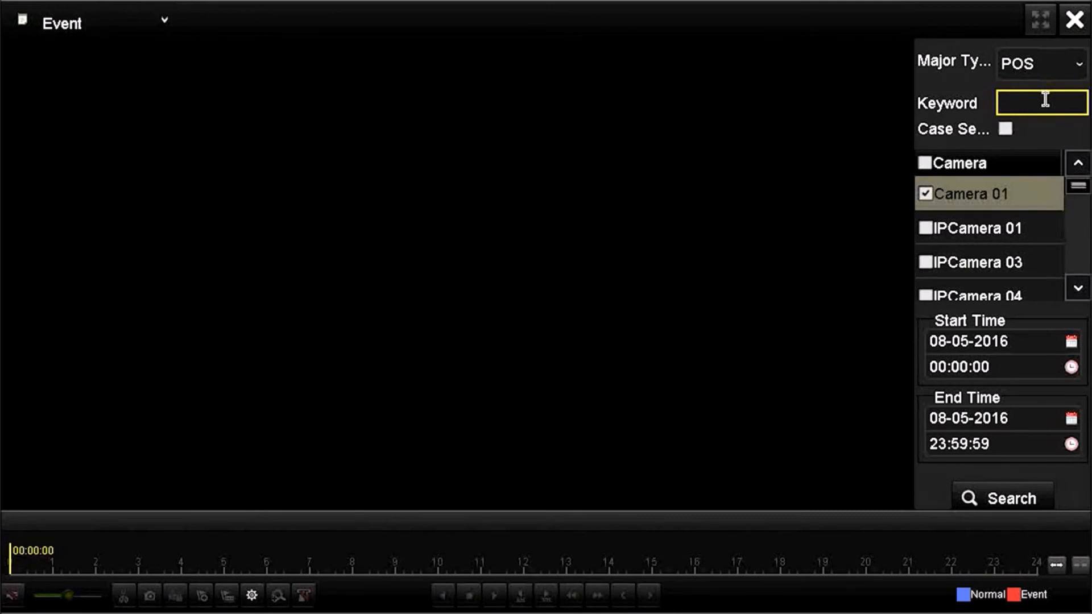
click(1031, 102)
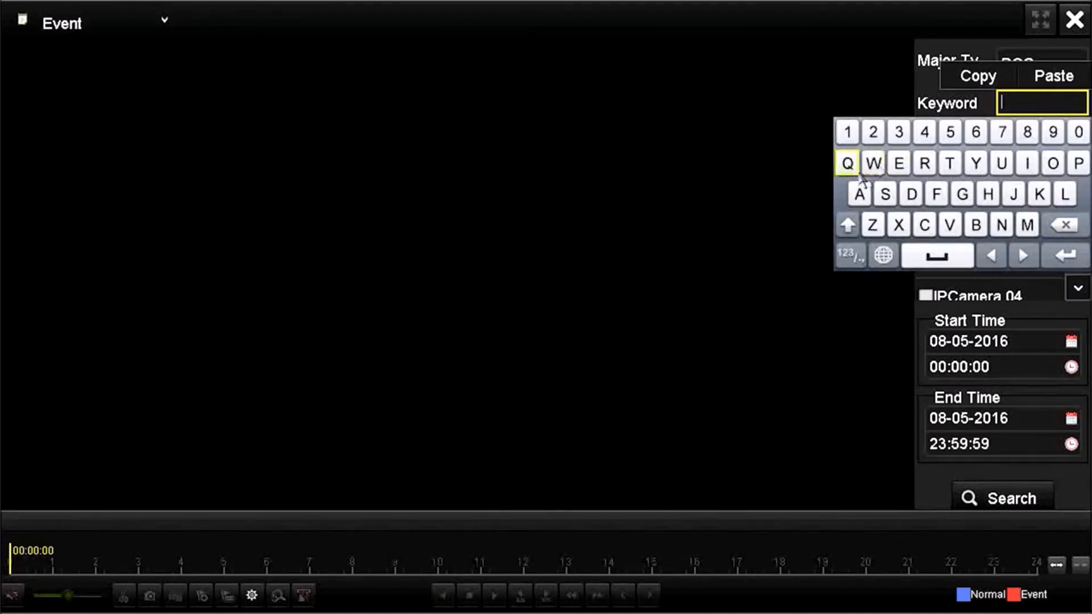
click(858, 194)
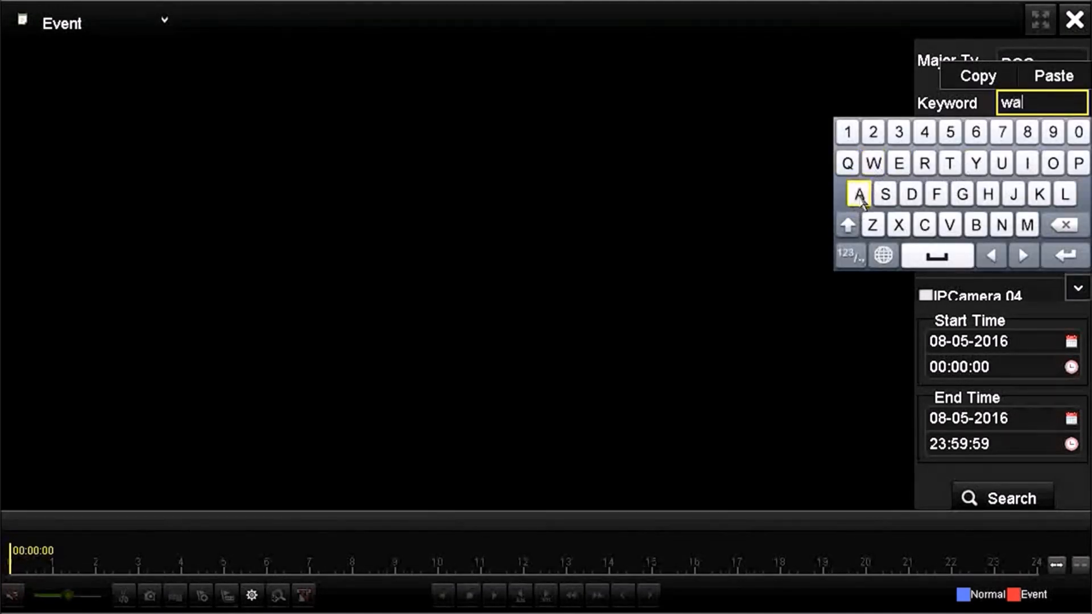
click(870, 163)
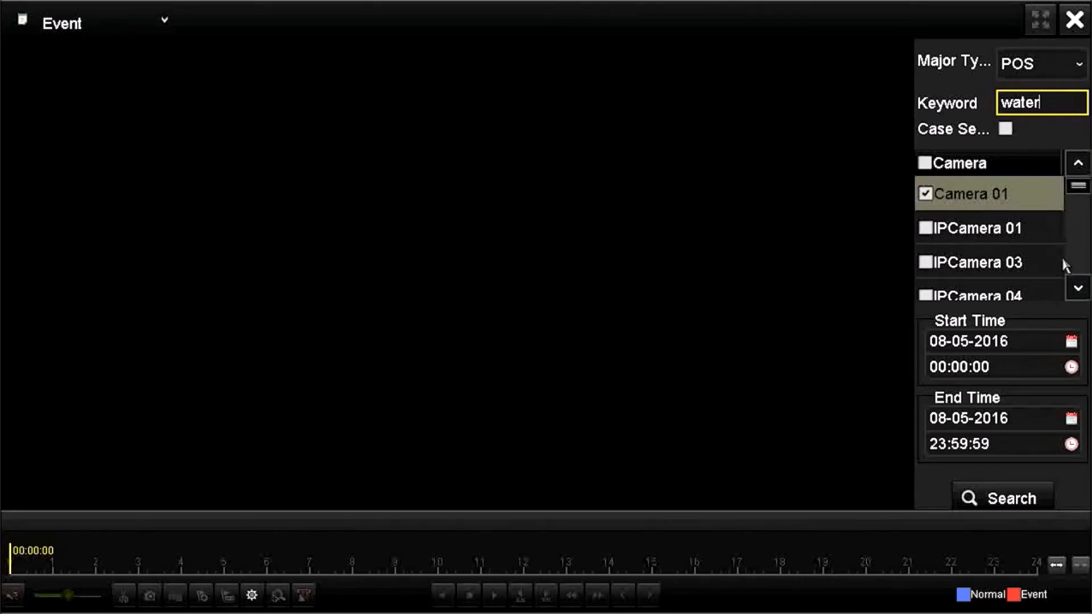
click(1002, 497)
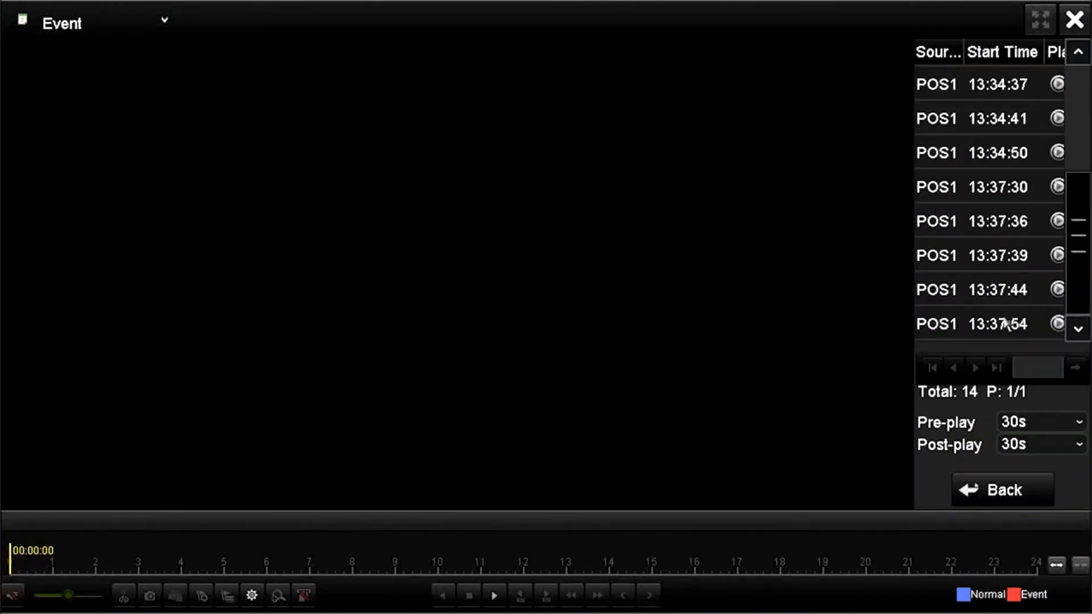
click(986, 324)
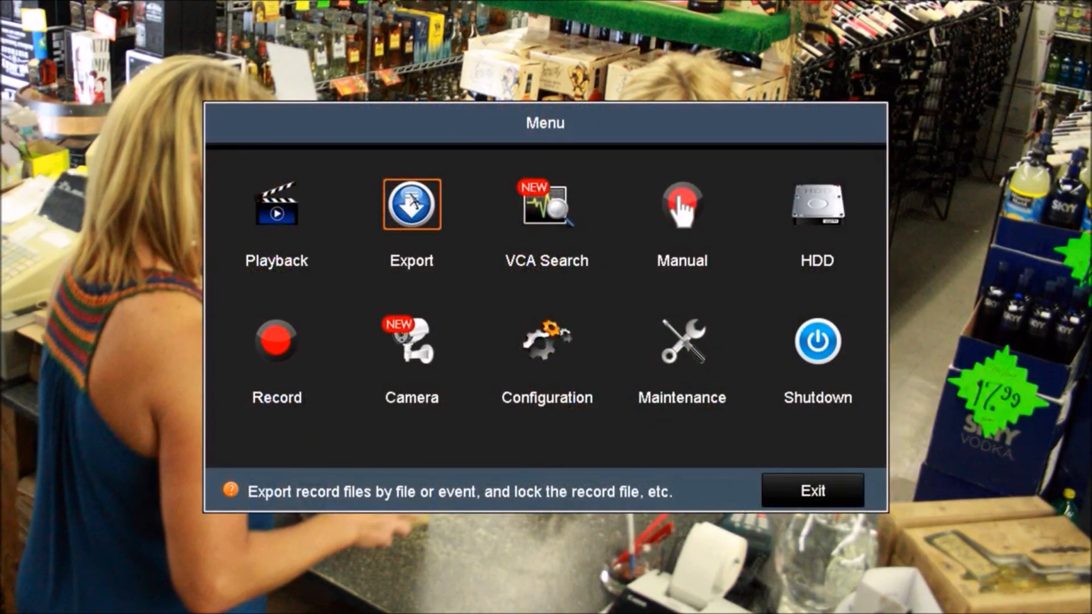
Search event export for POS clips, listing 34 D1 event clips.
click(412, 210)
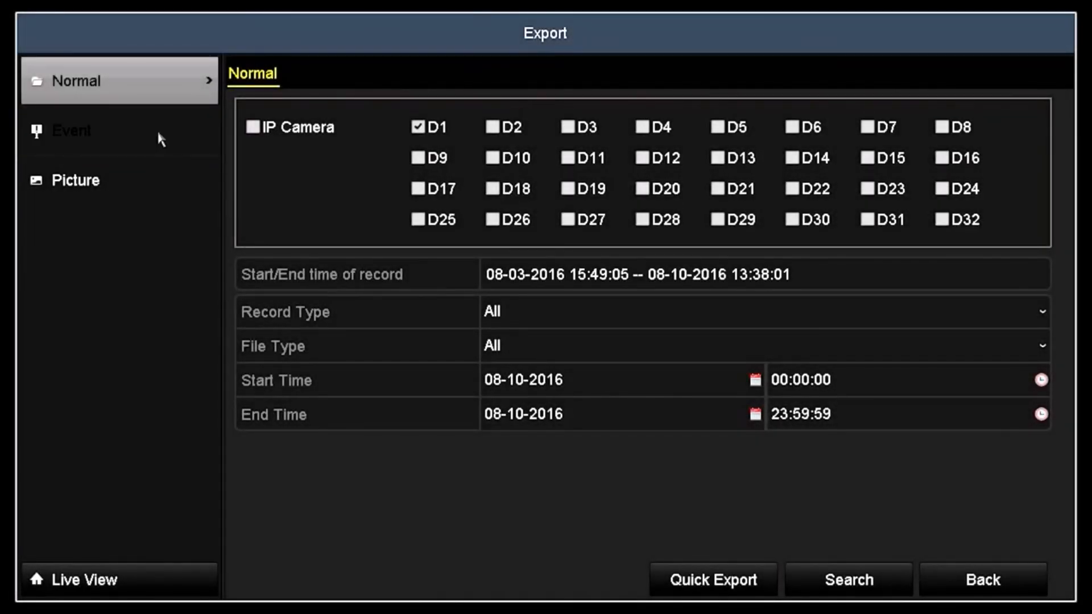
click(68, 130)
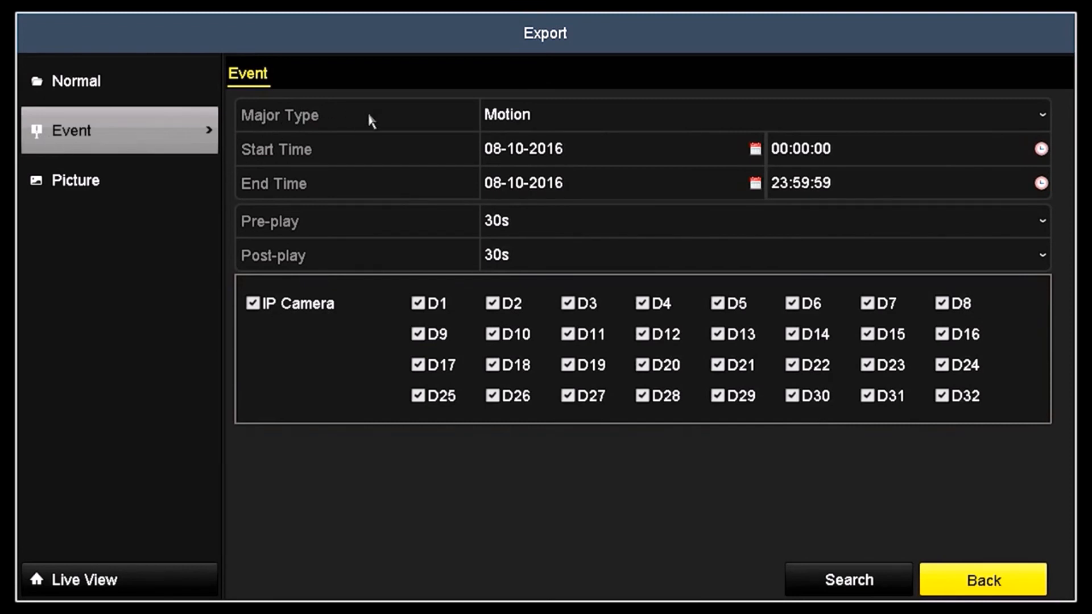
click(752, 119)
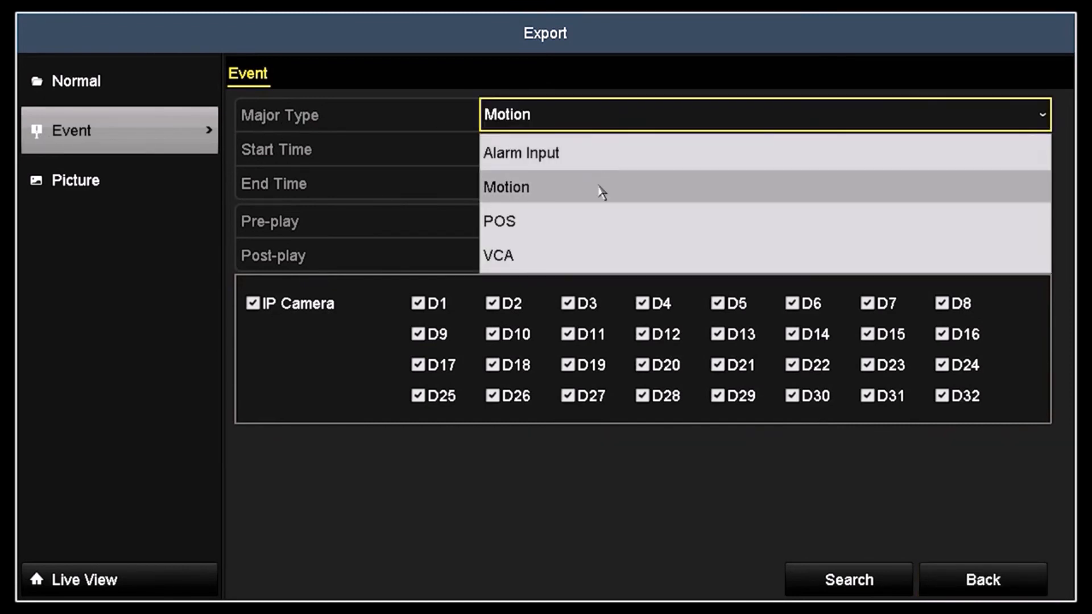
click(499, 221)
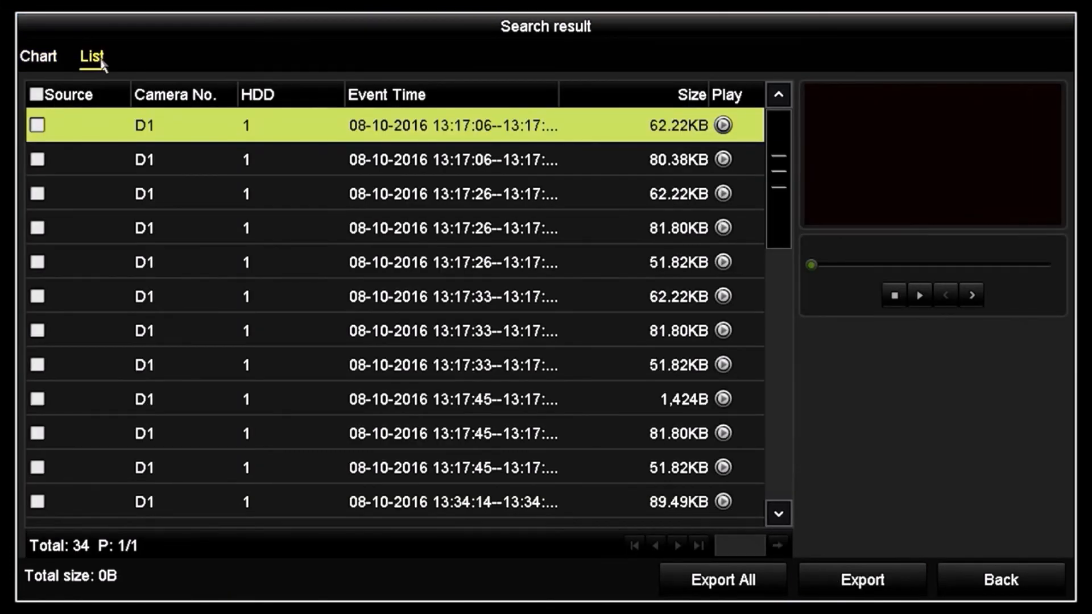
mouse_move(773, 179)
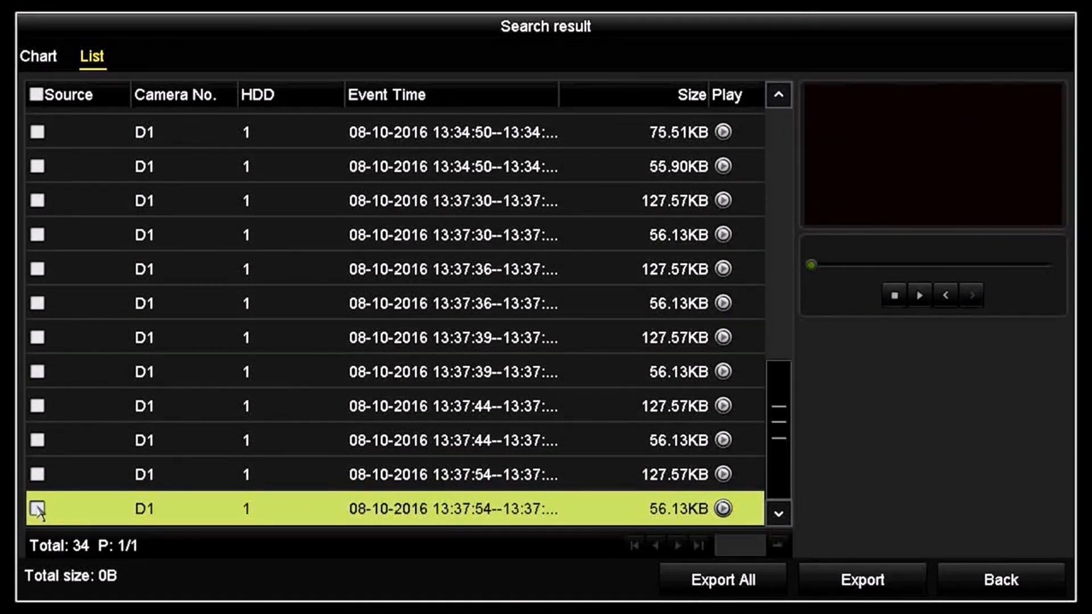
Tick the 13:37:54 clip (56.13KB) for export and play its preview through.
click(35, 514)
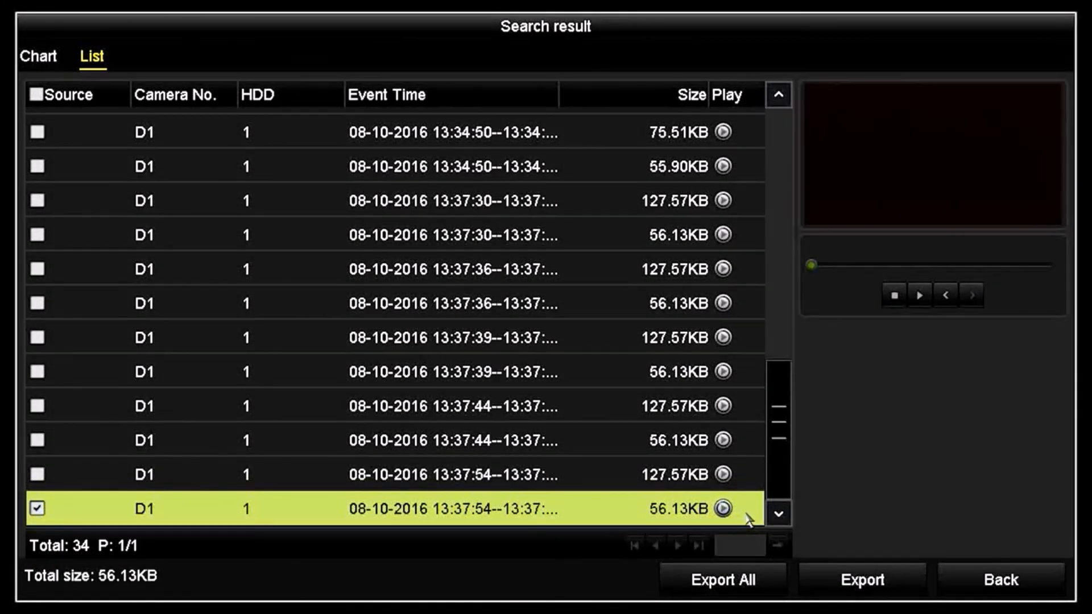
click(722, 509)
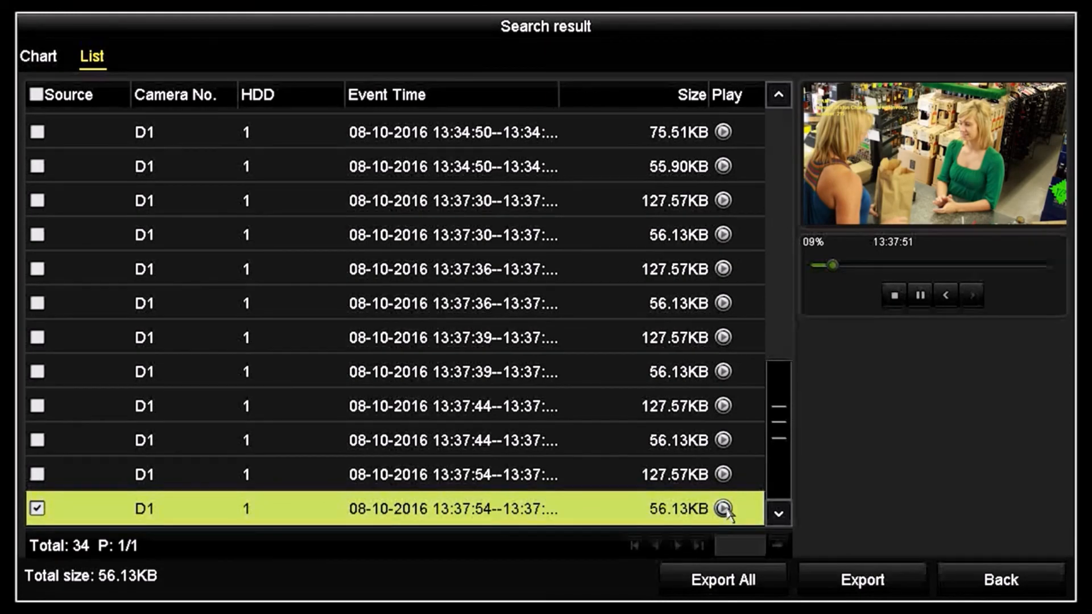
click(721, 509)
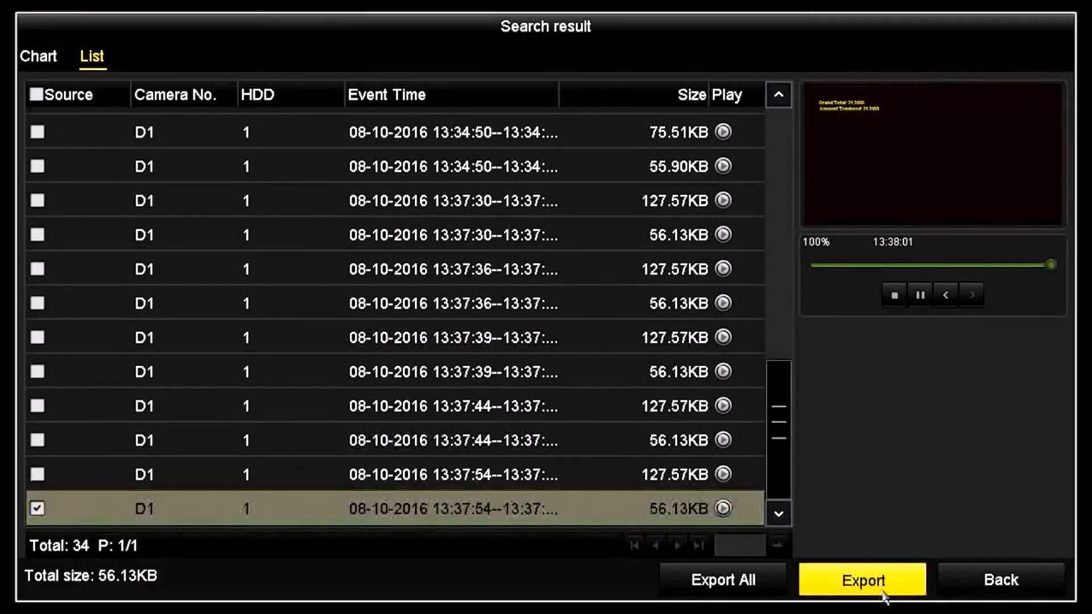
Export the ticked clip to the !Captures folder on USB Flash Disk 1-1, yielding pos00_ch01 and player.zip.
click(862, 579)
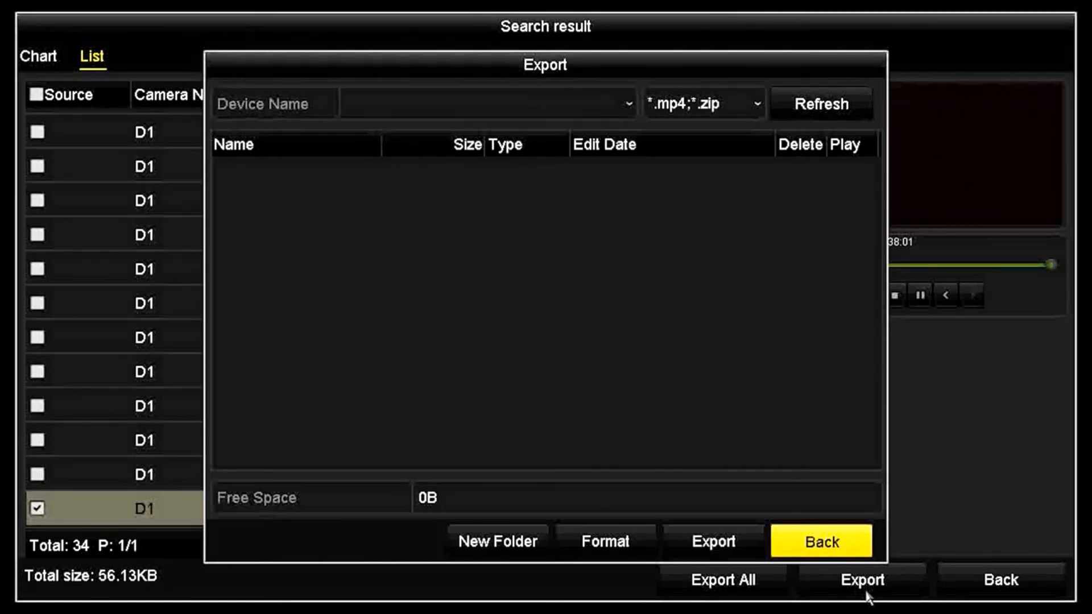
click(821, 103)
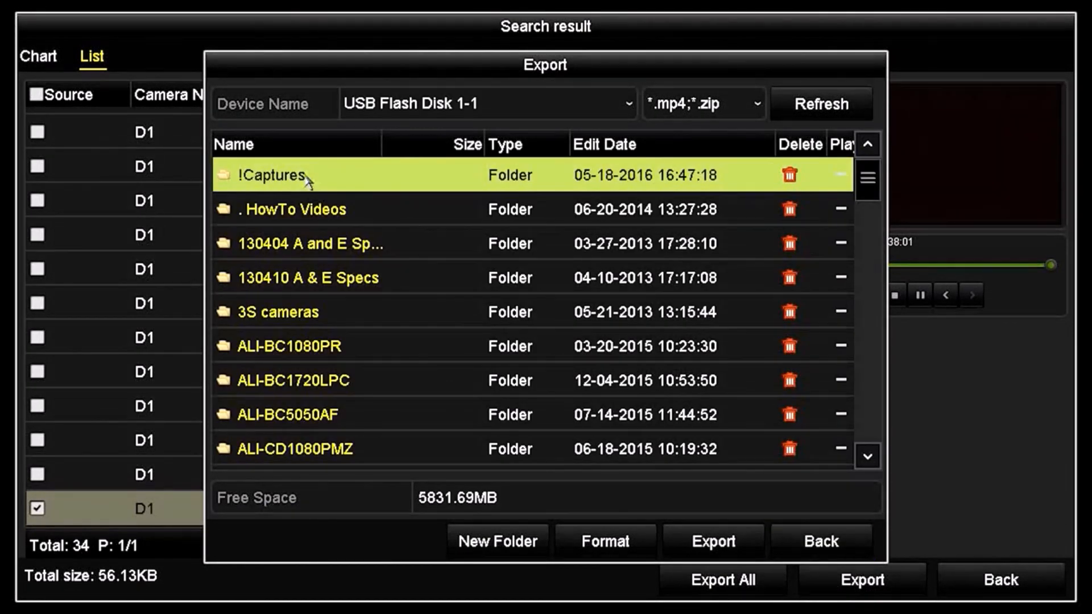
double_click(265, 175)
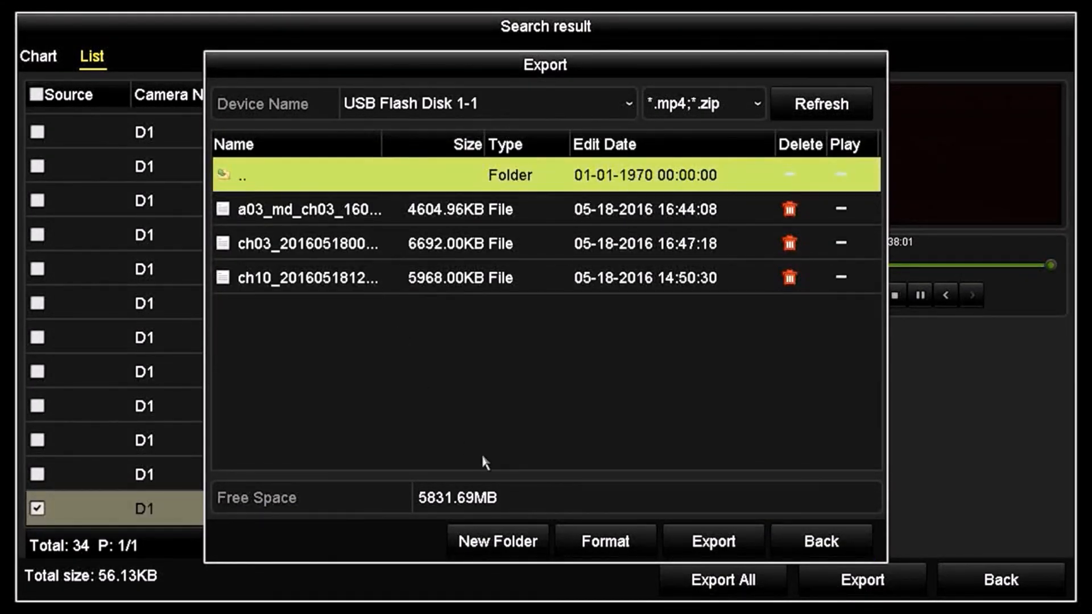
click(712, 542)
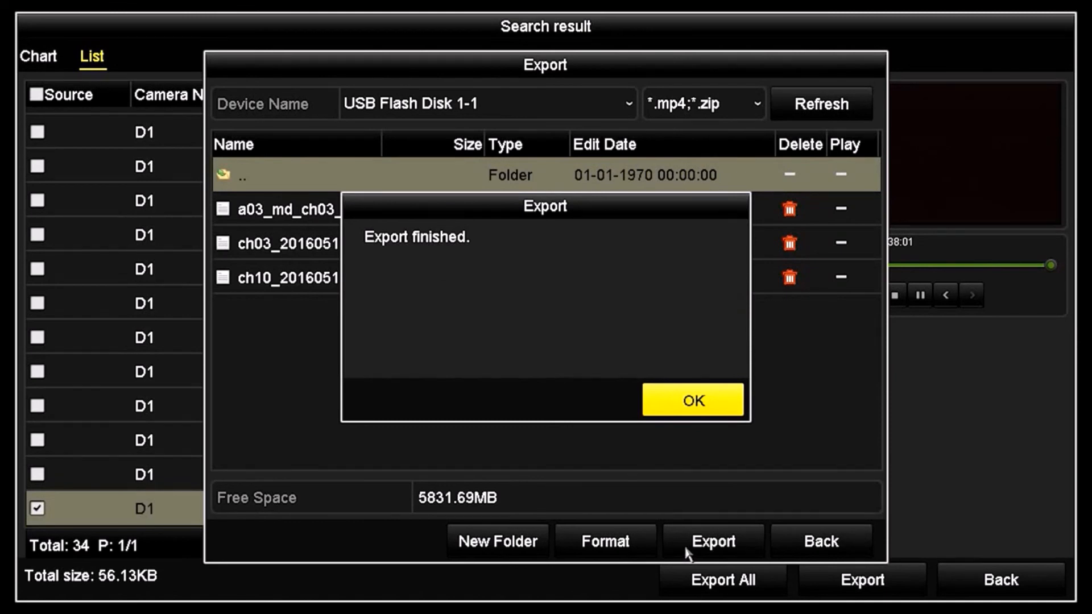
click(692, 400)
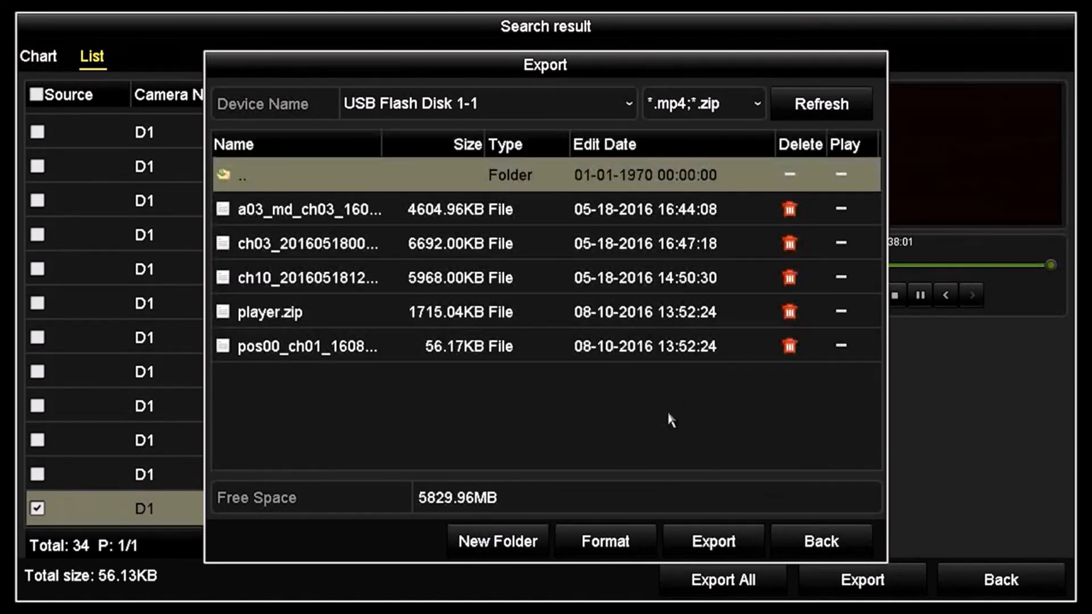
mouse_move(538, 400)
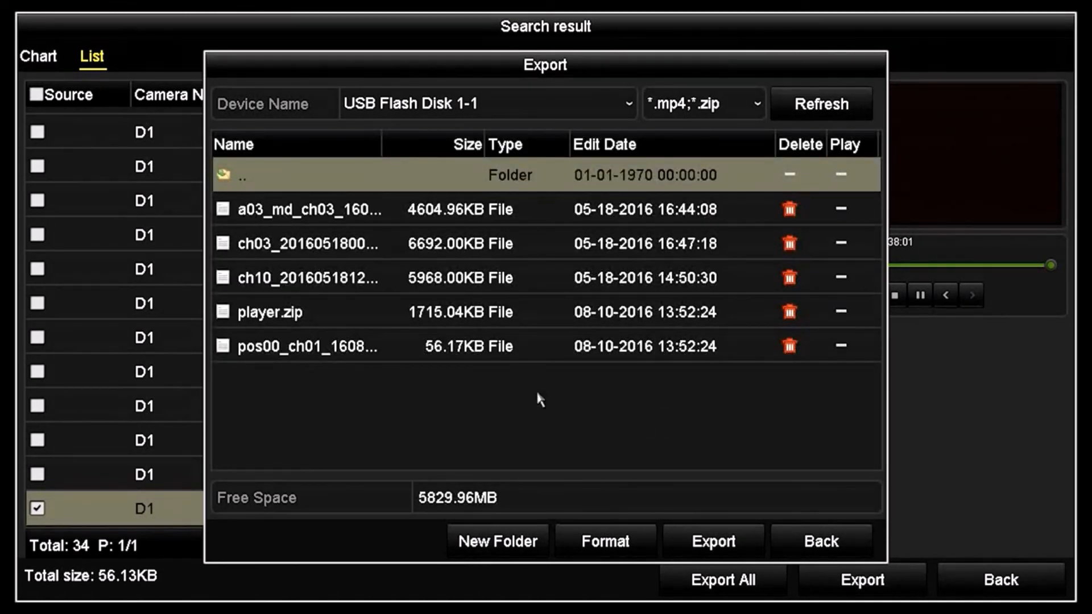
click(306, 347)
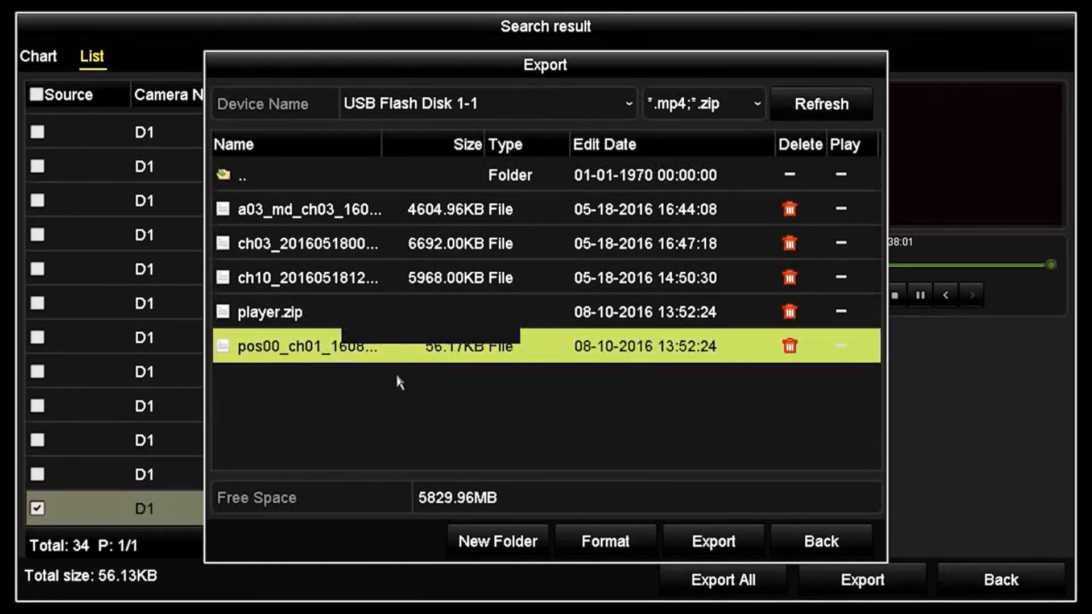